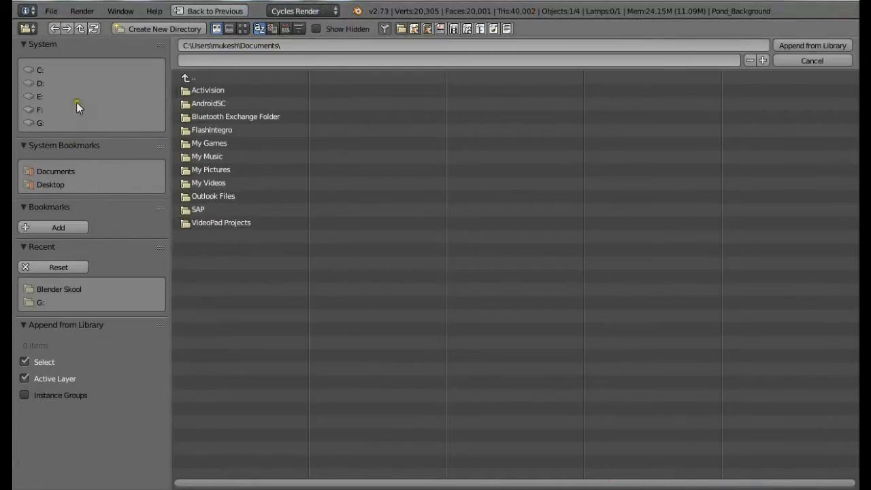
- Append the branches from the Group folder of G:\Branches.blend into the pond scene
left_click(41, 123)
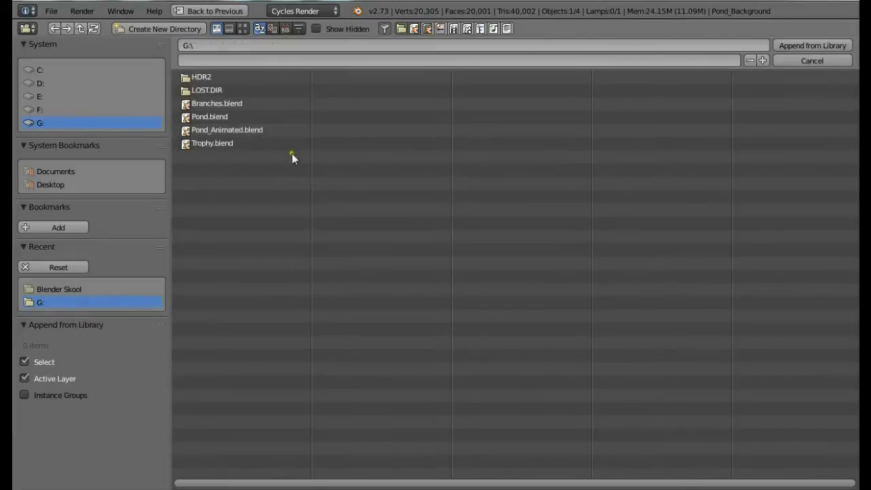
left_click(216, 103)
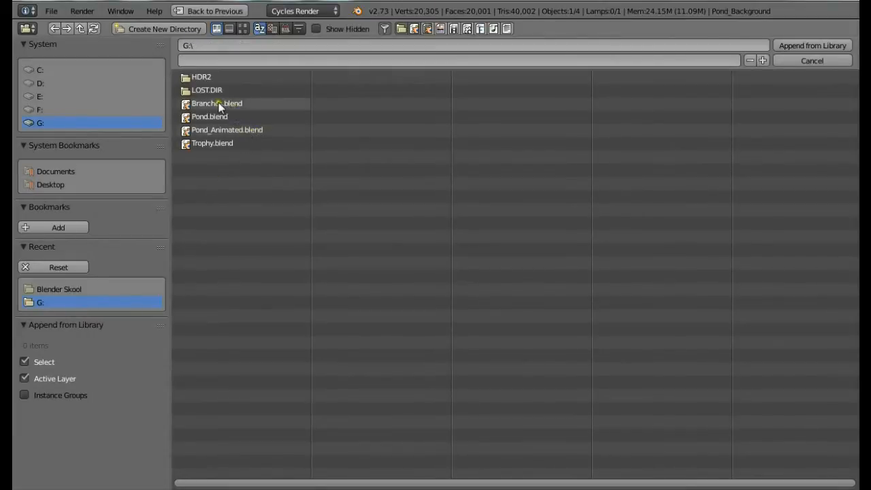
double_click(217, 104)
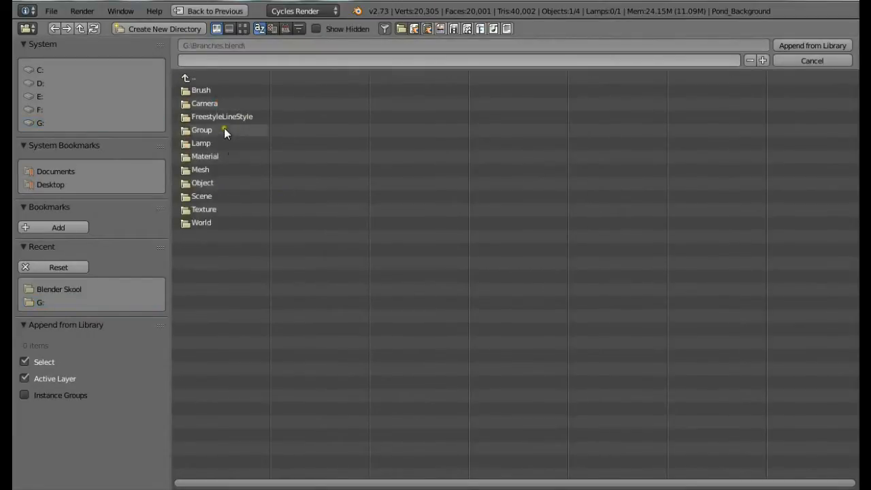
double_click(202, 130)
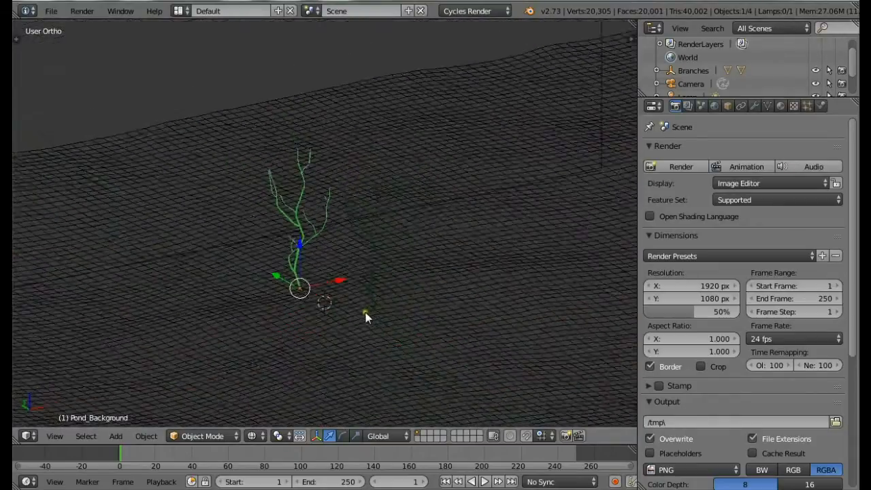
- Drag a branch copy into place along the edge of the camera's shot
left_click_drag(368, 317, 330, 320)
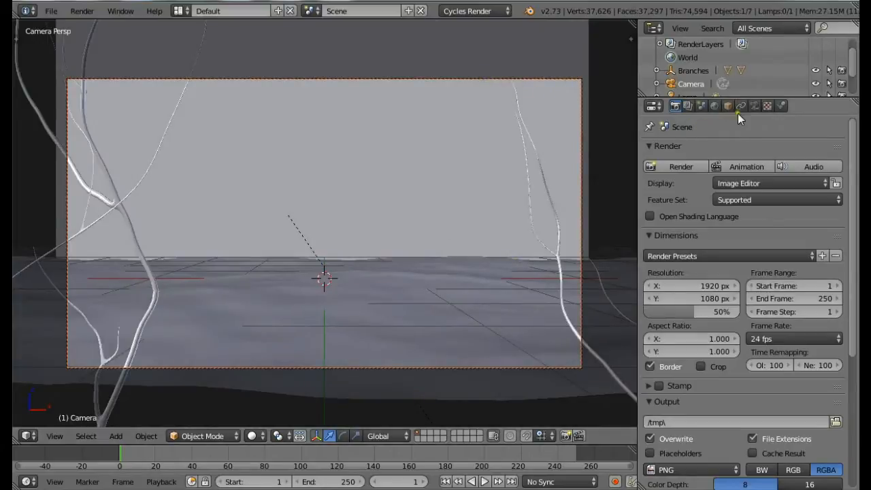
- Set camera depth of field distance to 6.51 with an F/stop aperture of 20
left_click(741, 106)
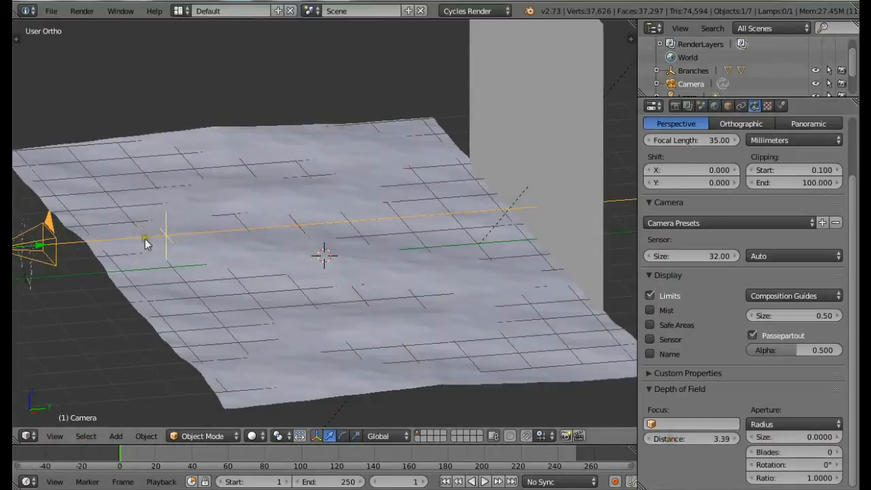
left_click(53, 436)
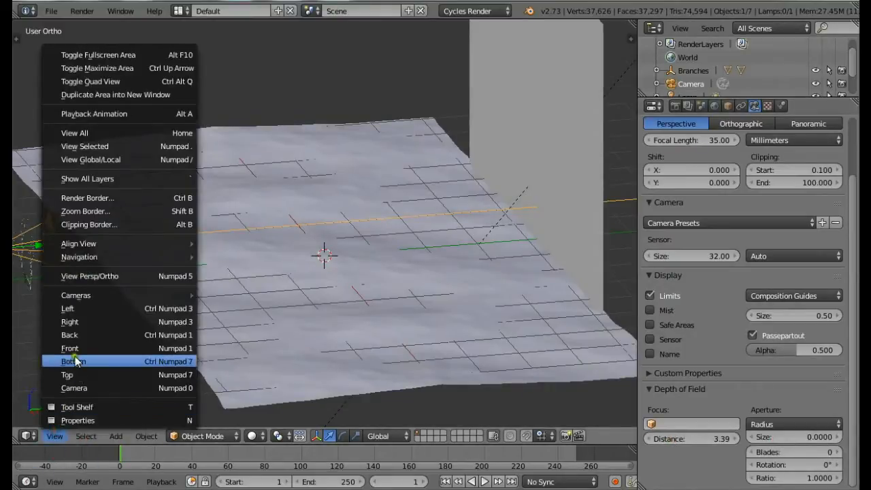
left_click(70, 348)
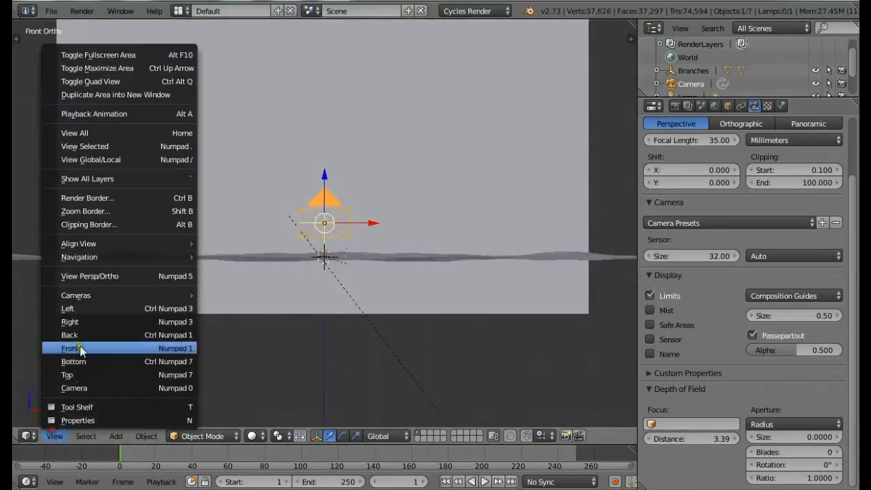
left_click(70, 322)
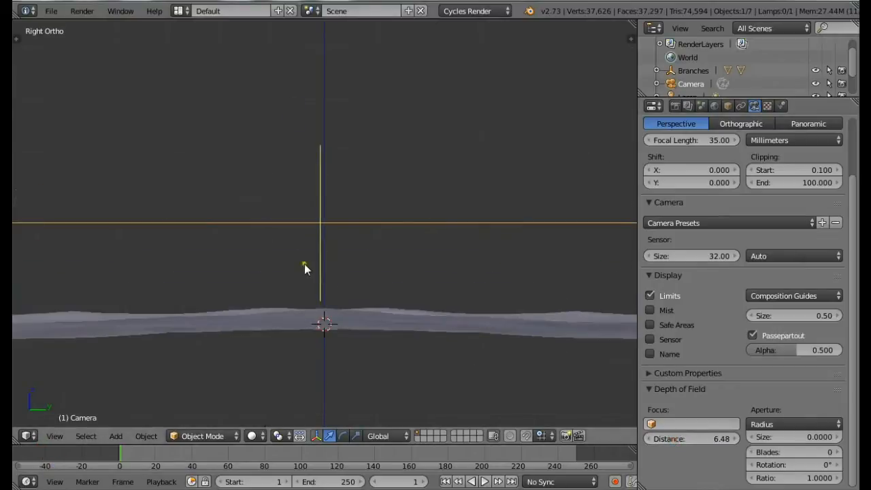
left_click_drag(680, 438, 688, 438)
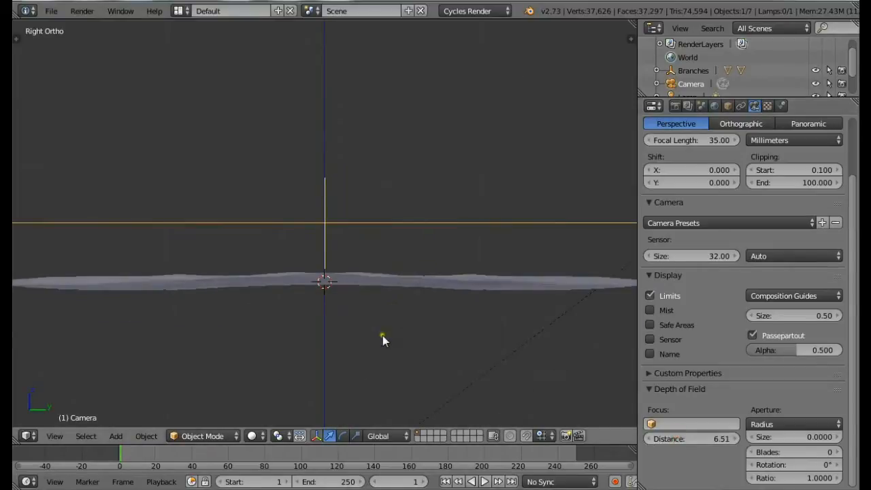
left_click(794, 424)
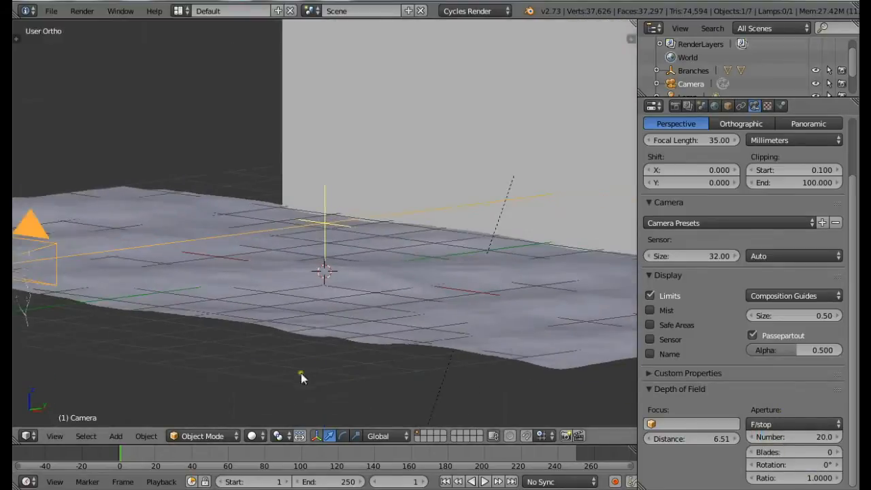
left_click(54, 435)
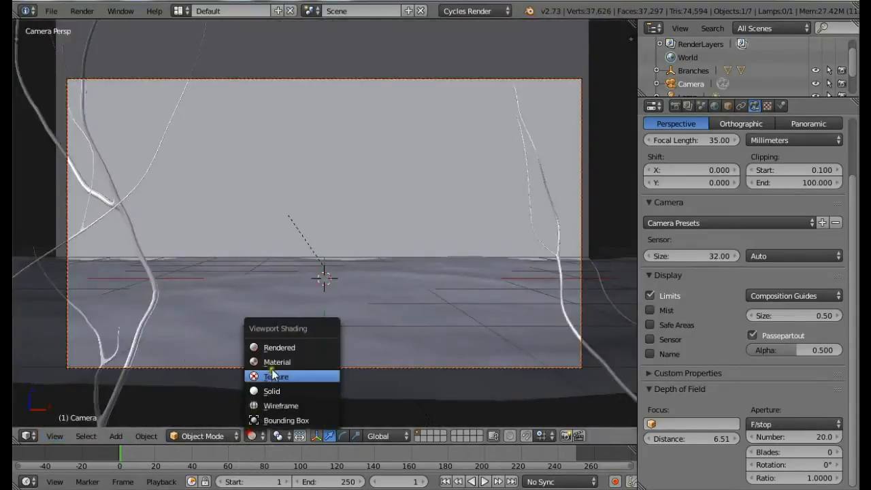
left_click(280, 347)
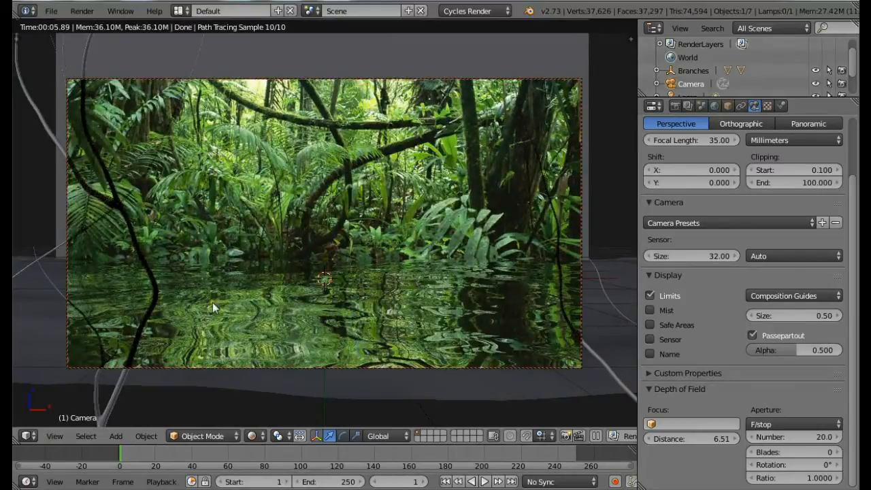
mouse_move(112, 131)
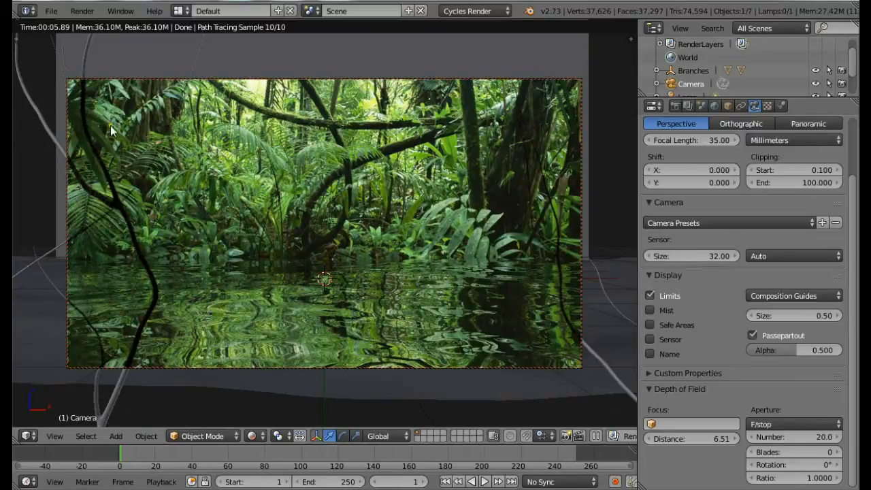
mouse_move(824, 459)
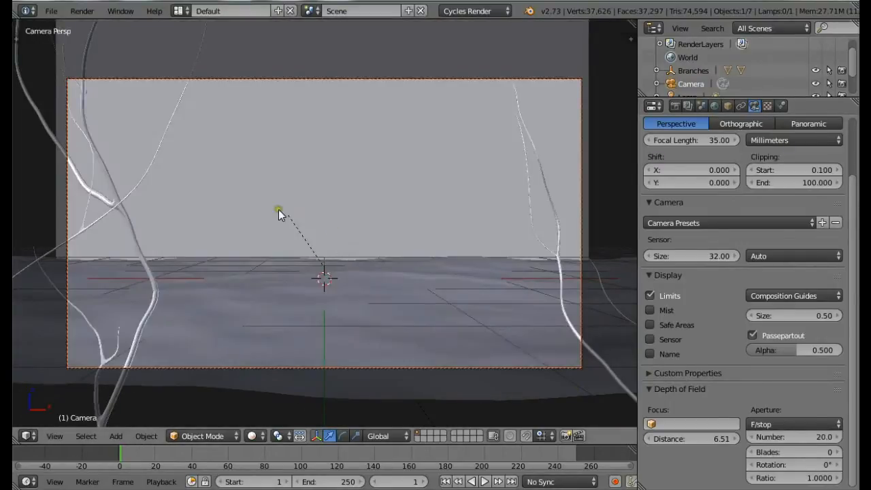
- Save the pond scene as G:\Tutorial.blend through File > Save
left_click(50, 11)
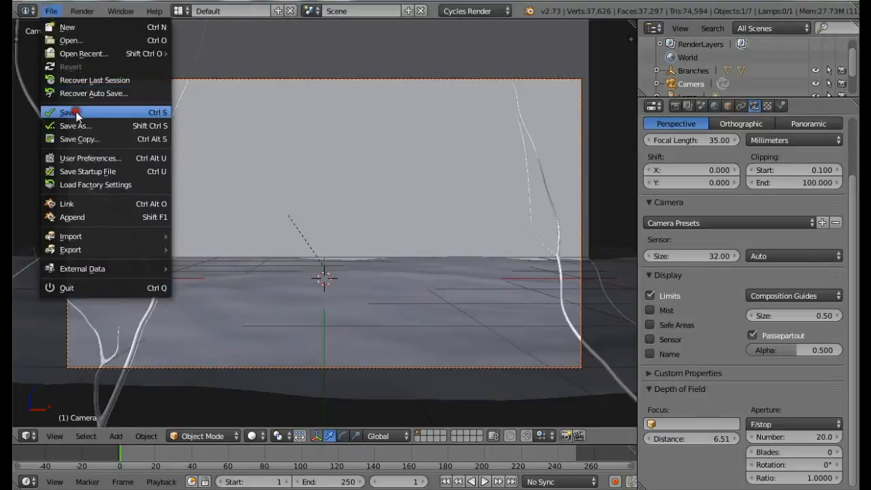
left_click(75, 126)
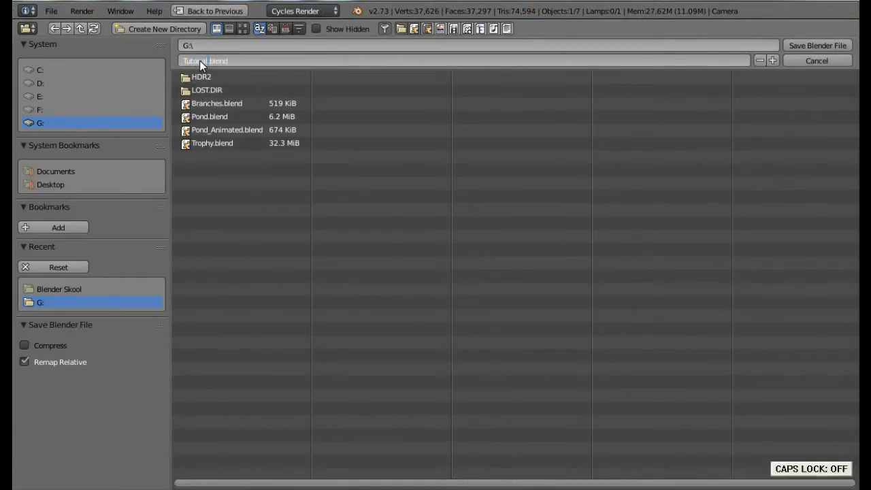
left_click(817, 61)
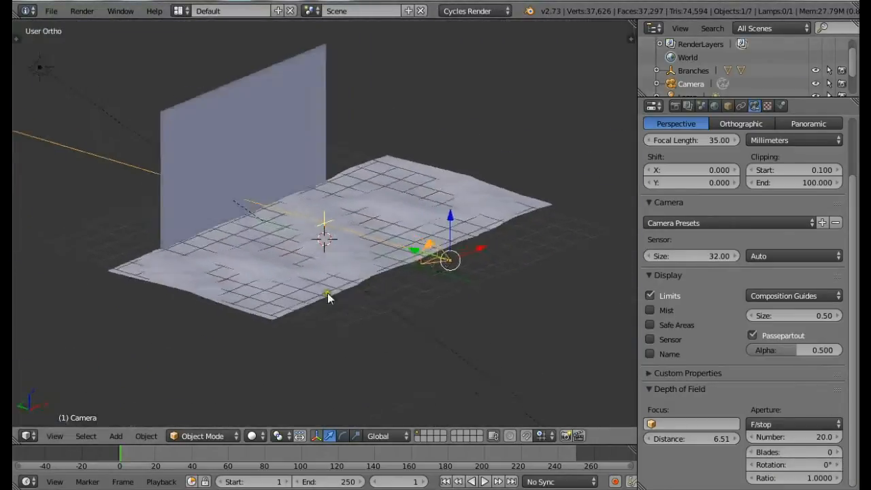
- Switch the viewport to the camera view and show Render properties
left_click(55, 435)
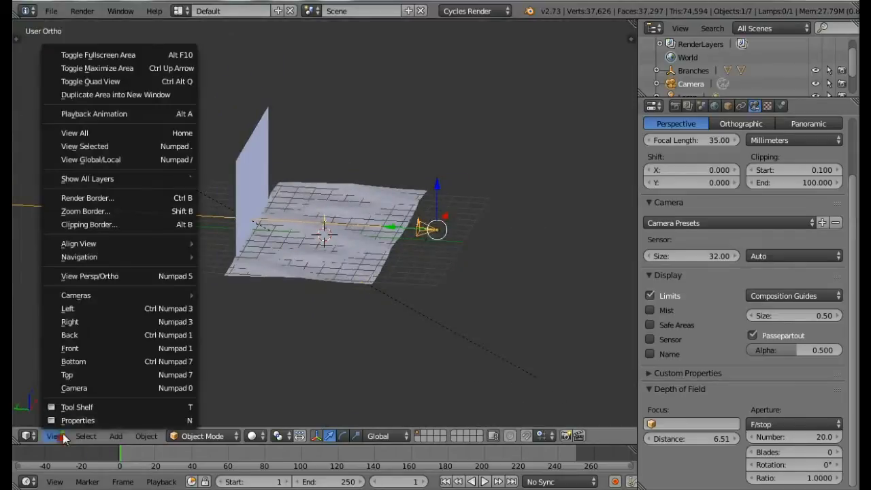
left_click(74, 388)
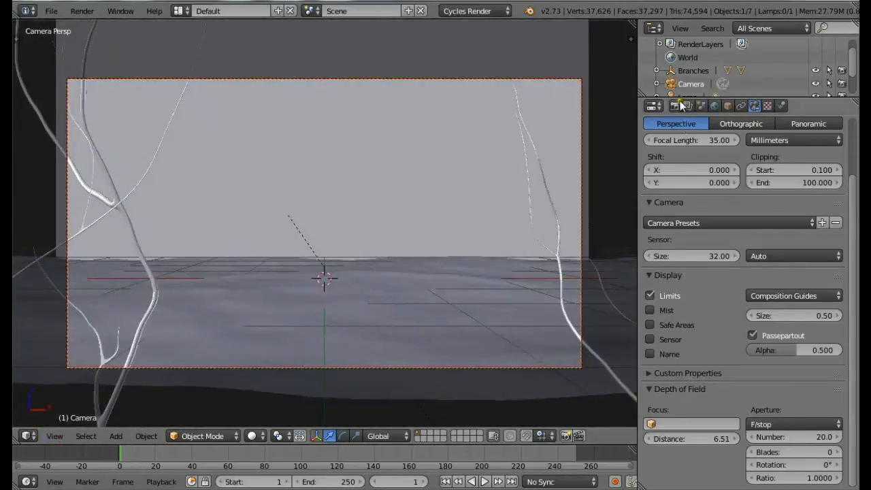
left_click(674, 105)
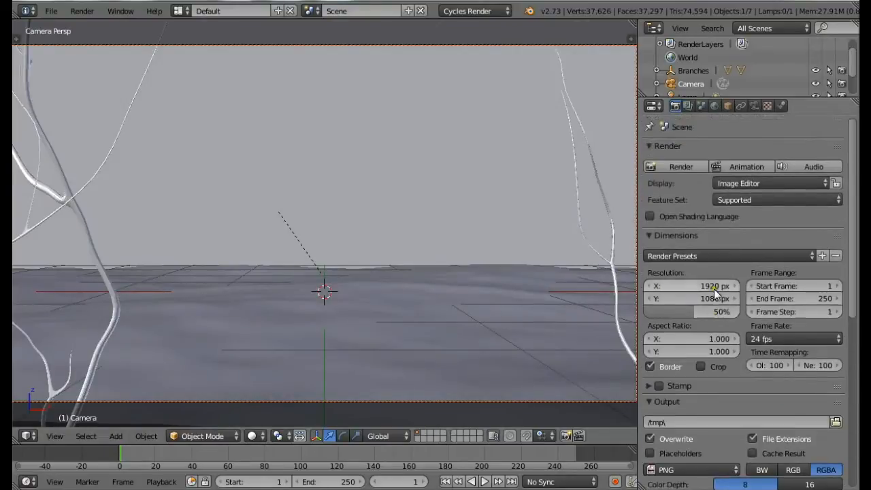
- Save over Tutorial.blend and render the final image
key("ctrl+s")
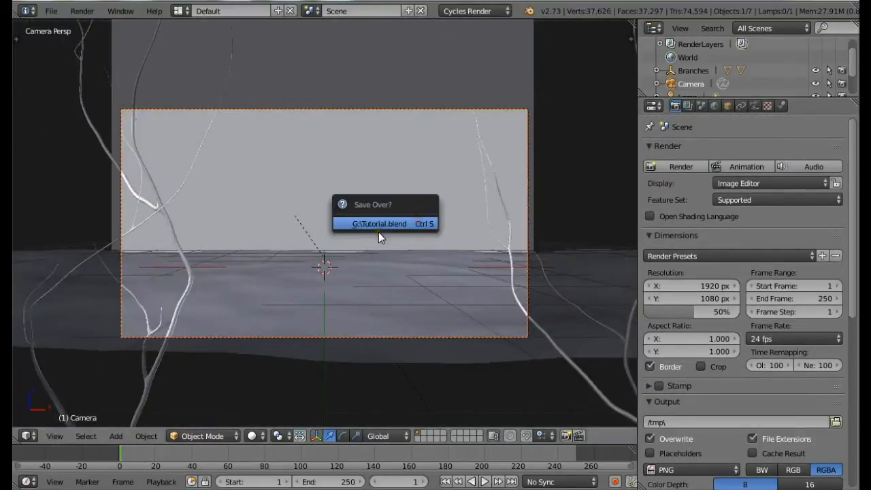
left_click(379, 224)
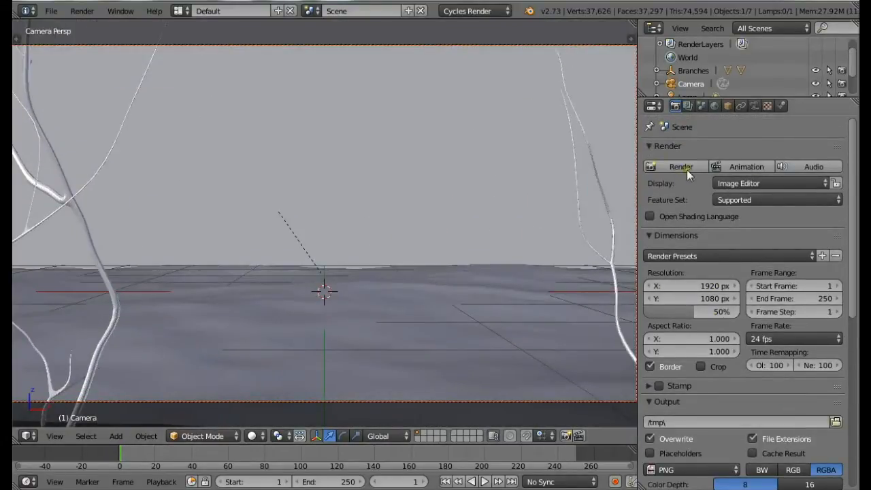
left_click(681, 167)
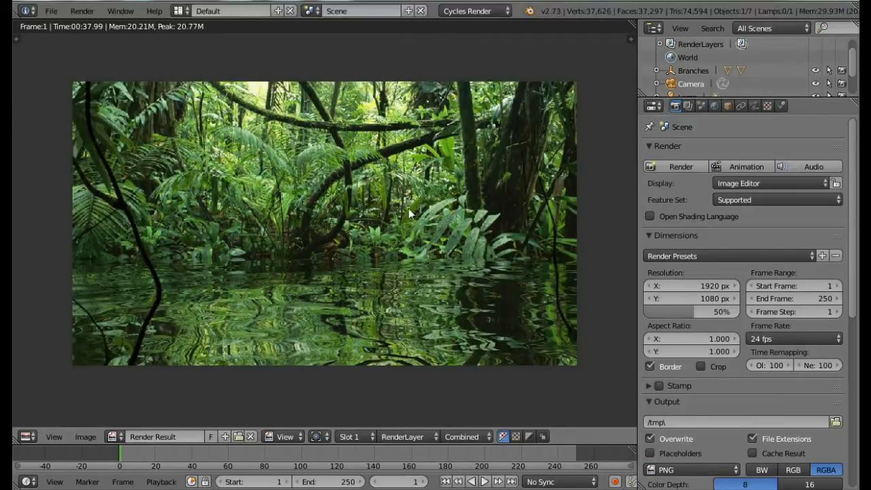
mouse_move(388, 328)
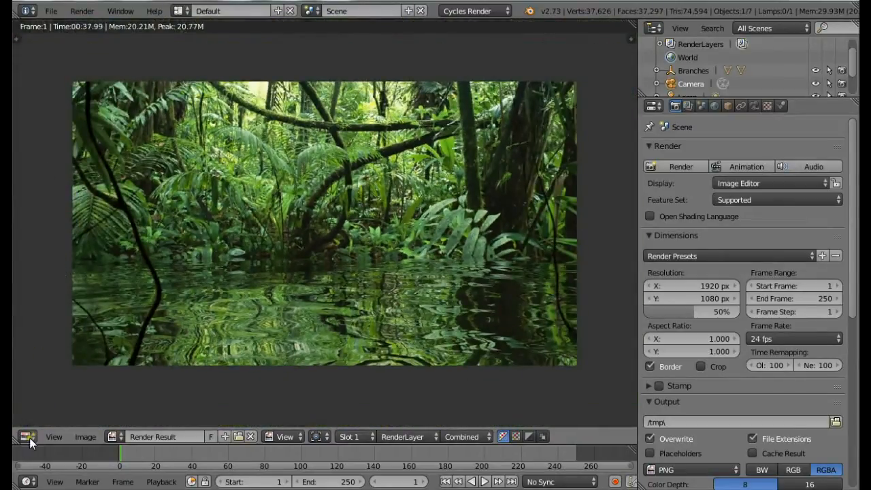
- Enable compositing nodes, link Render Layers to the Viewer, and turn on Backdrop
left_click(27, 437)
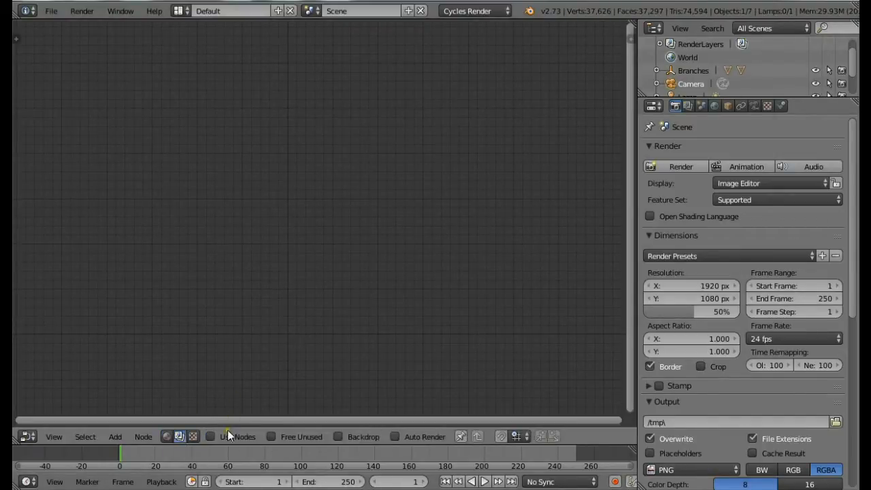
left_click(211, 437)
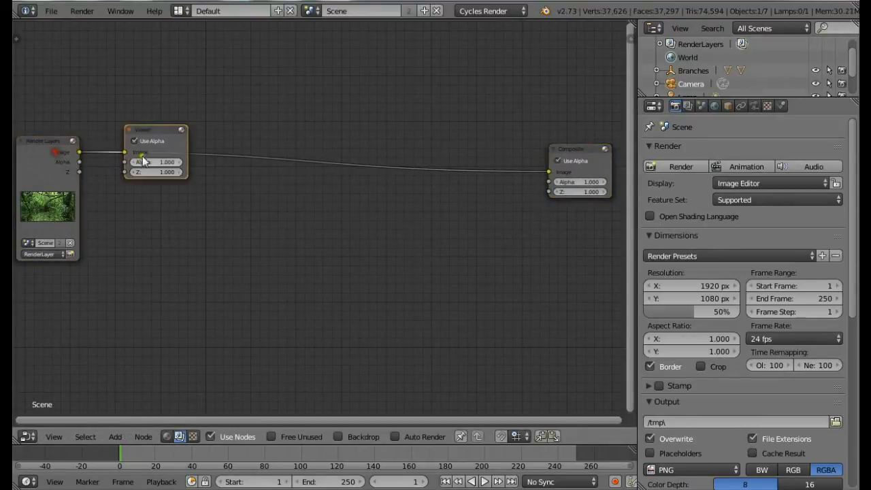
left_click_drag(157, 129, 589, 238)
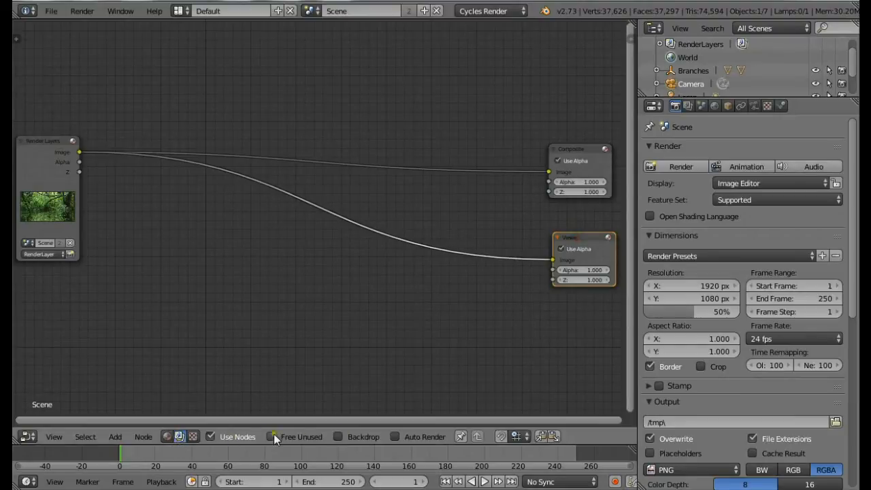
left_click(337, 437)
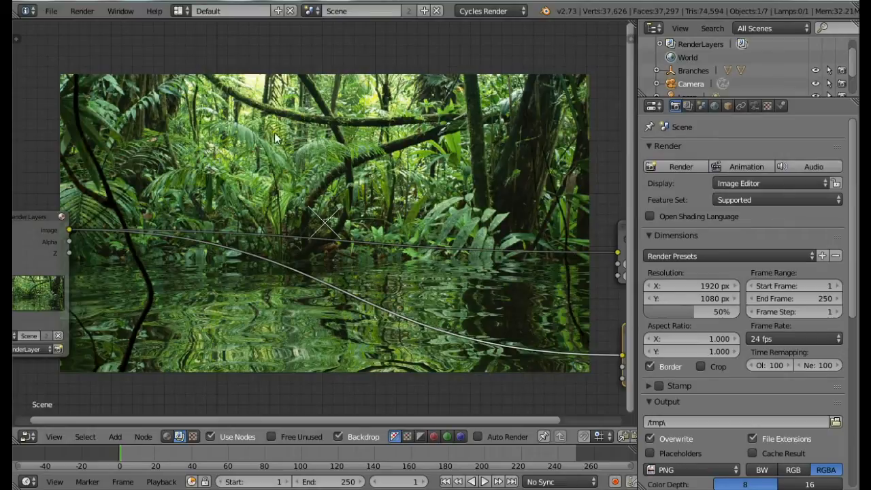
mouse_move(126, 248)
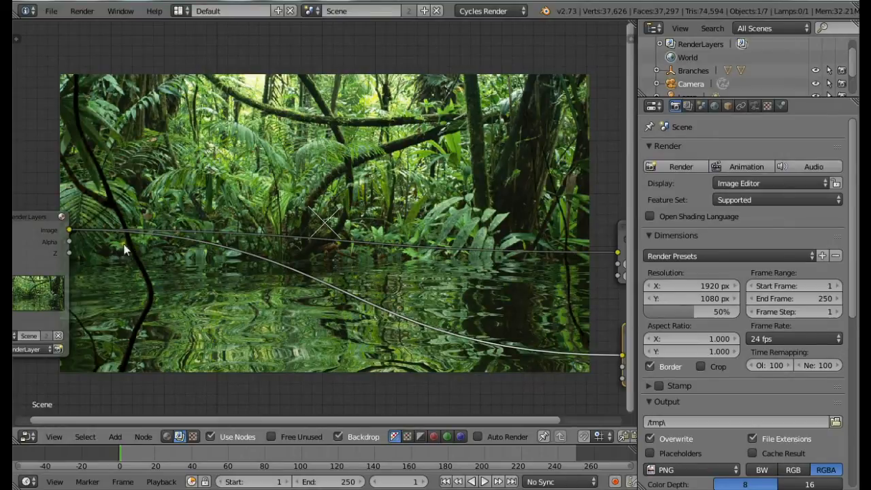
mouse_move(251, 116)
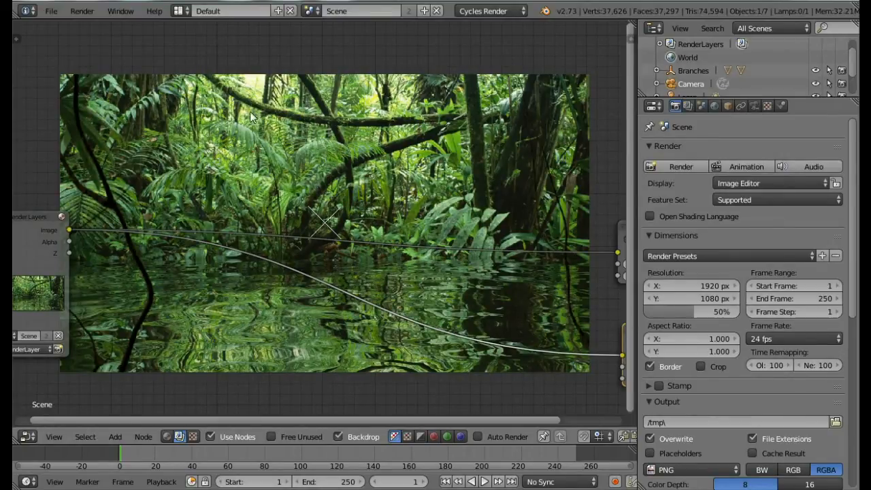
- Search for and add a Defocus node onto the render's Image link
left_click(115, 436)
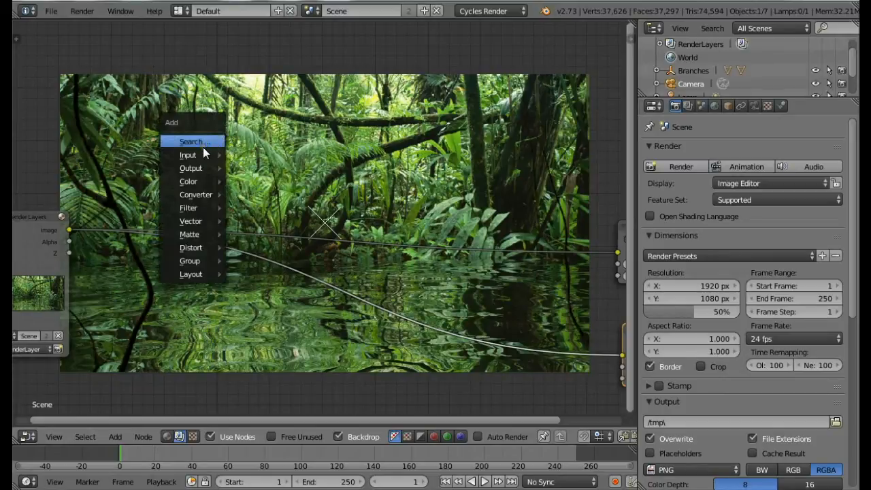
mouse_move(190, 208)
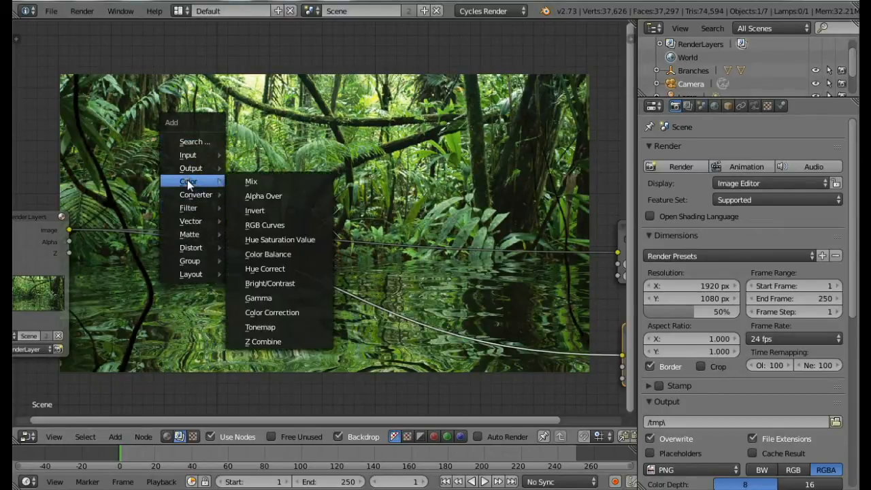
mouse_move(189, 234)
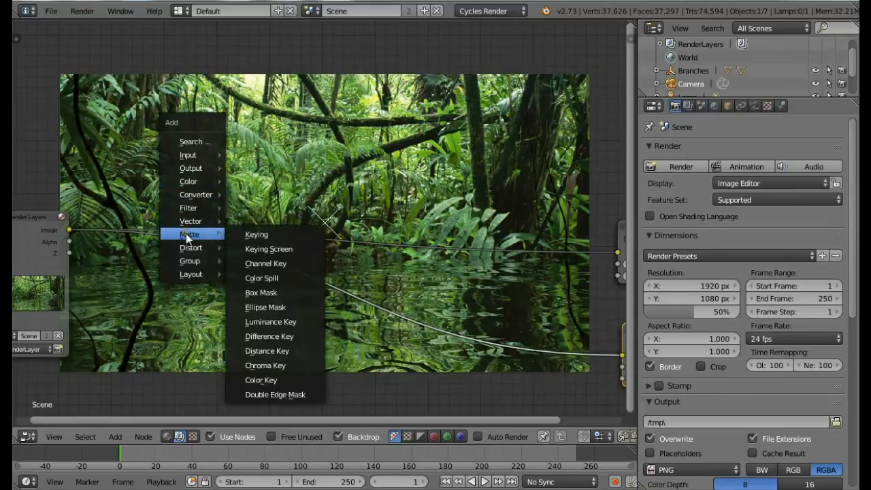
mouse_move(190, 247)
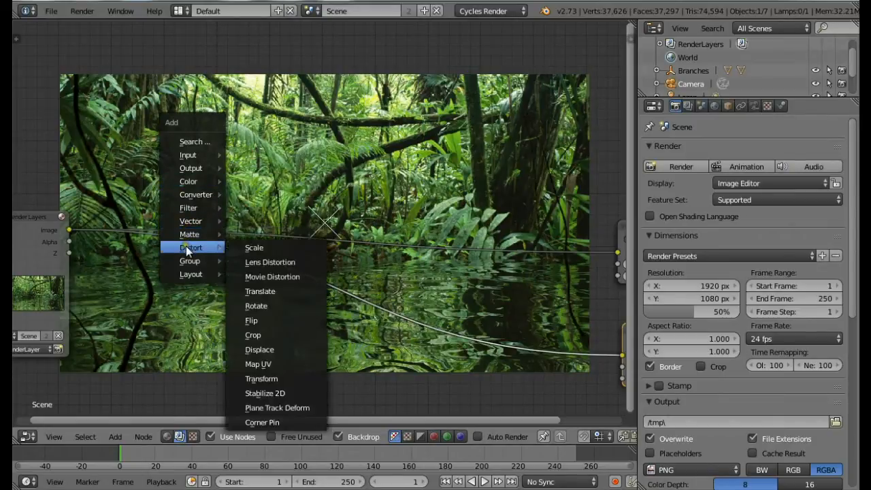
mouse_move(218, 265)
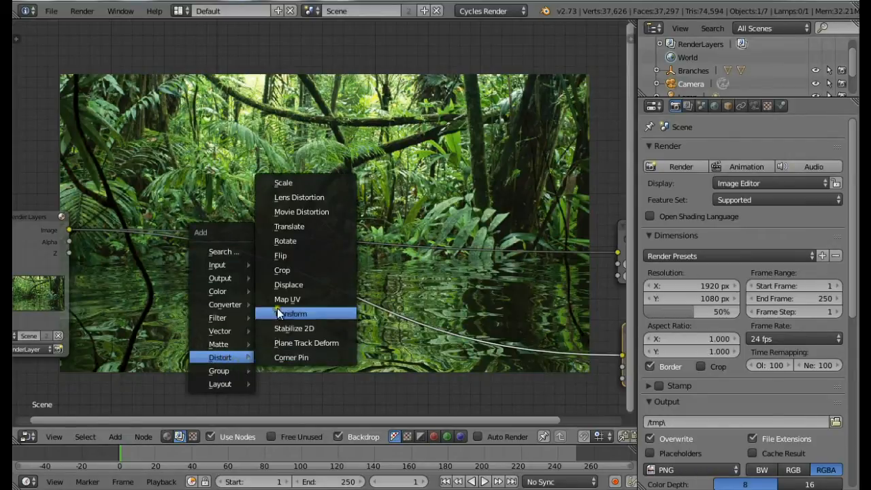
mouse_move(306, 342)
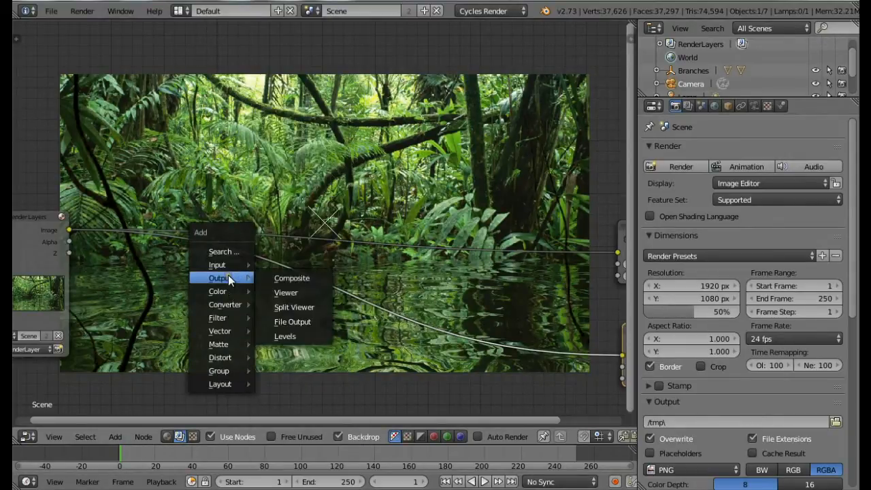
mouse_move(217, 265)
type("d")
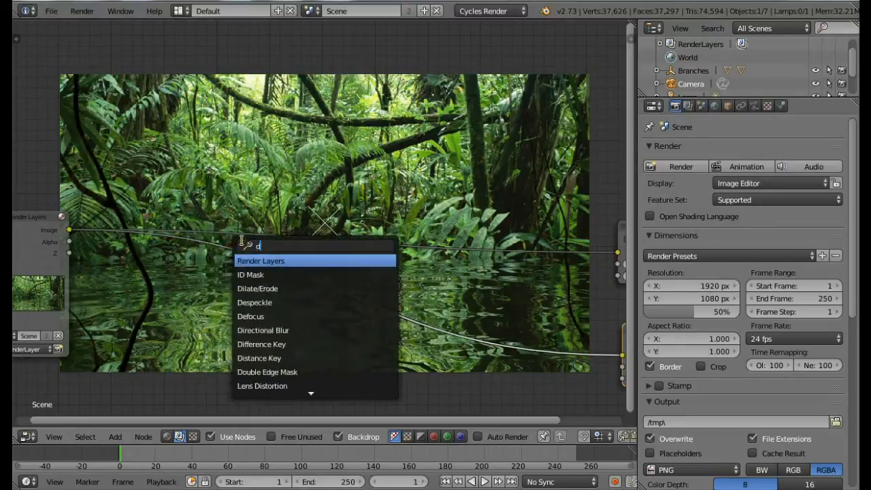
type("ef")
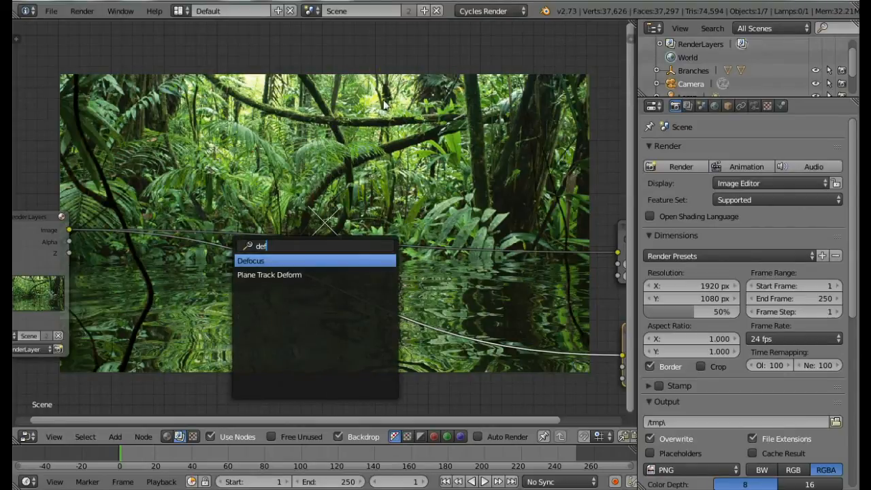
left_click(250, 261)
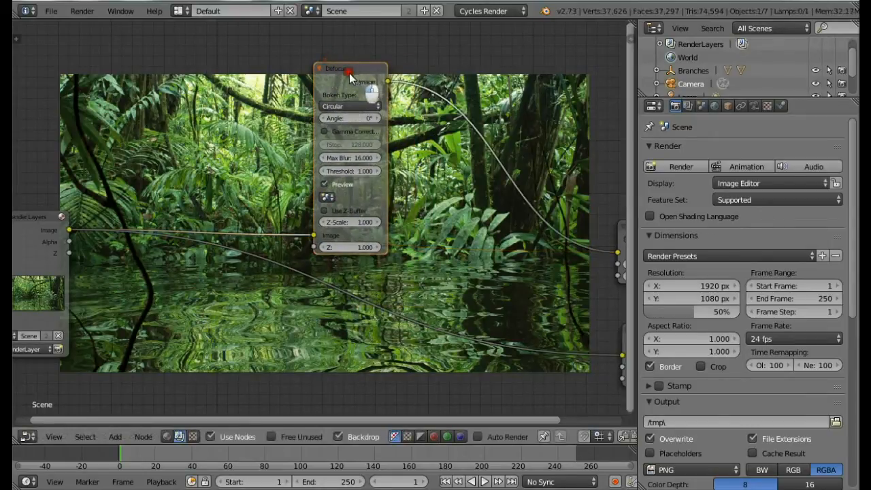
left_click_drag(349, 68, 172, 72)
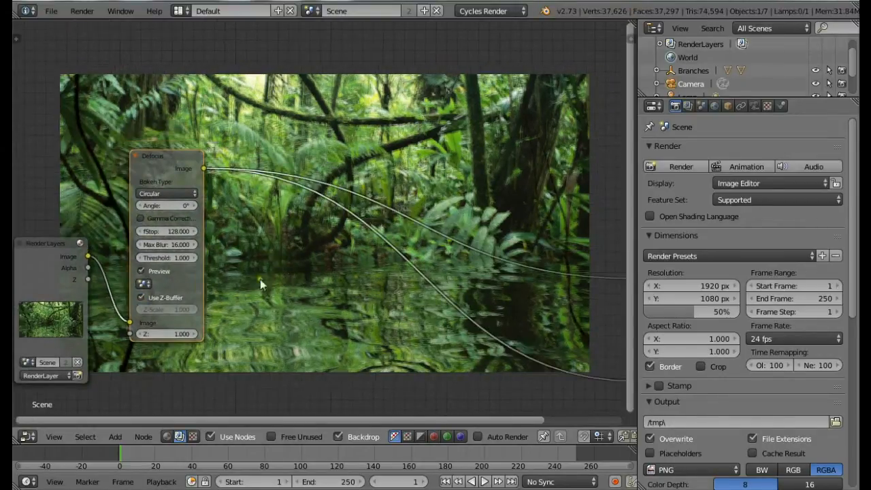
mouse_move(163, 228)
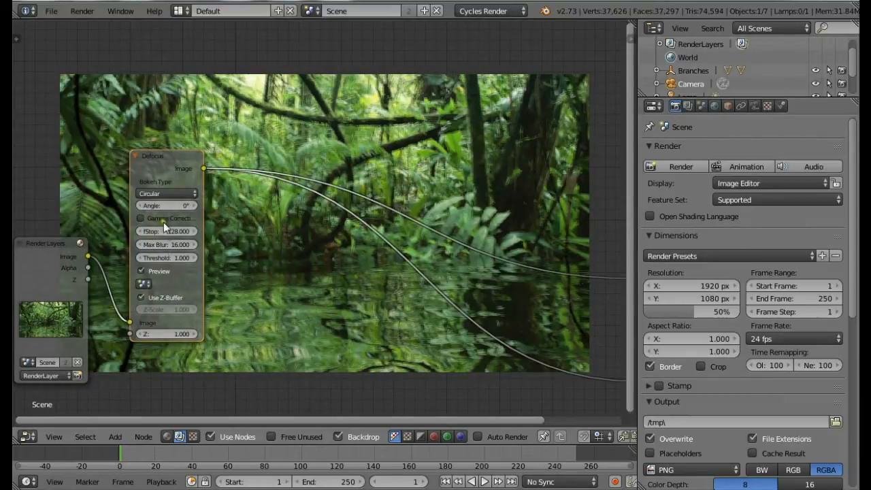
- Set the Defocus fStop to 20 and adjust the Max Blur value
left_click(167, 230)
type("10")
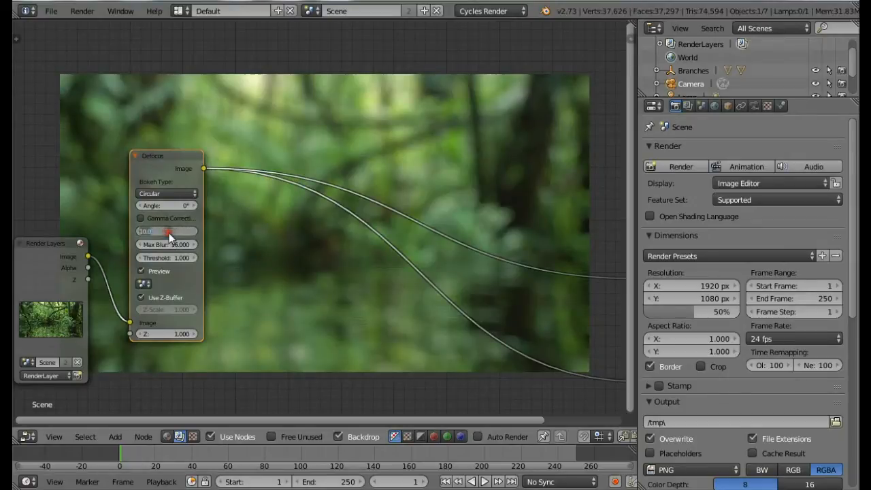
left_click(167, 230)
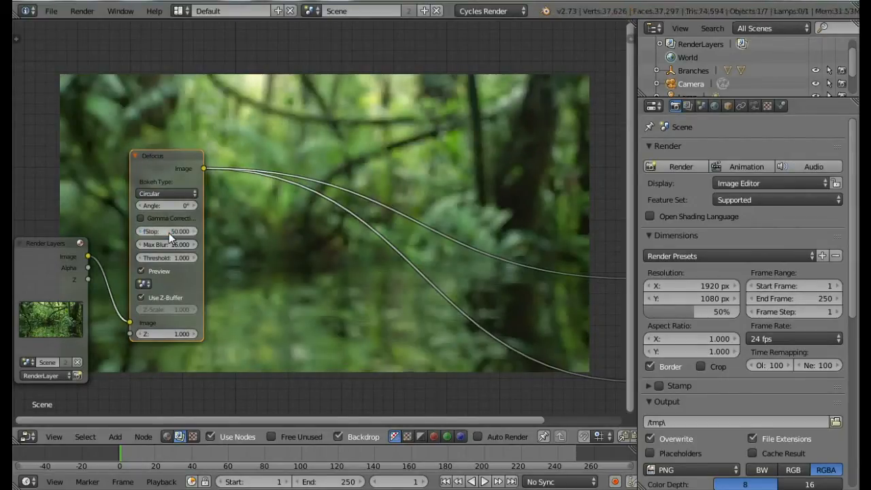
left_click(167, 230)
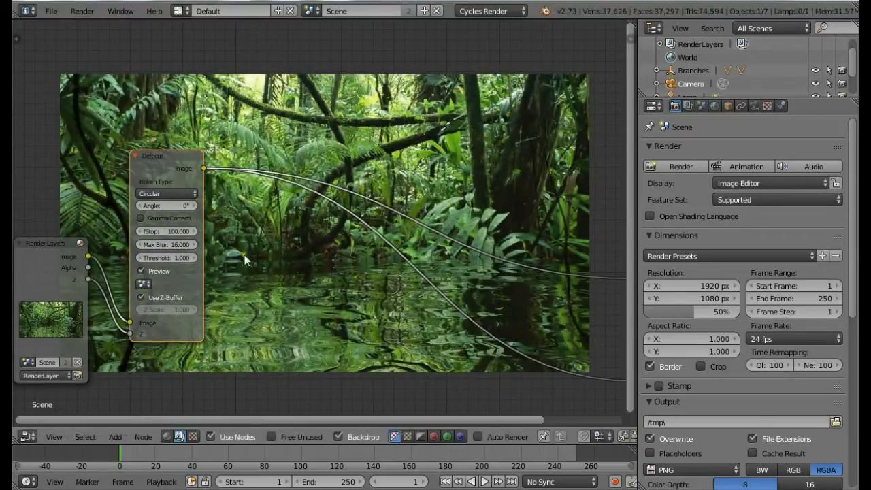
left_click_drag(190, 231, 149, 231)
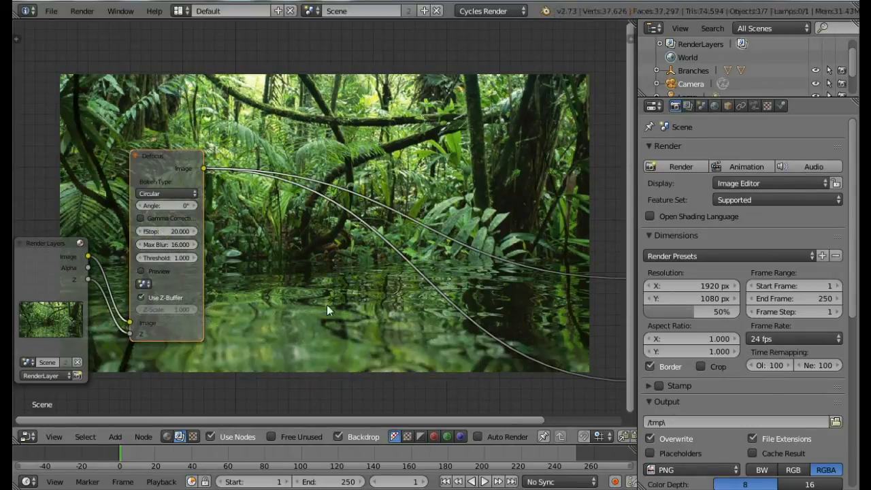
mouse_move(580, 283)
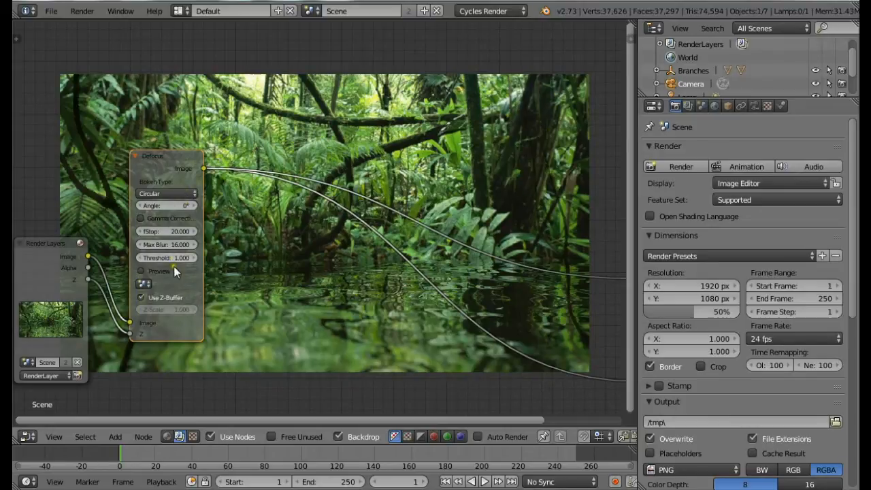
left_click(165, 245)
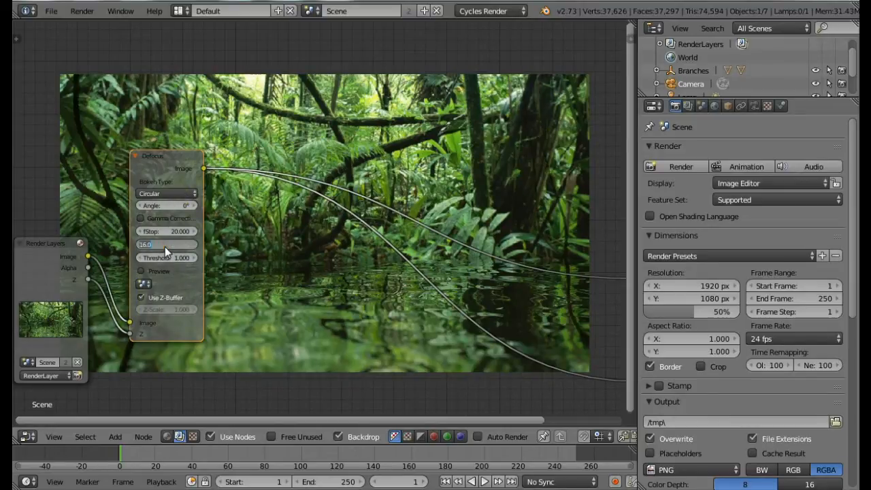
left_click(167, 245)
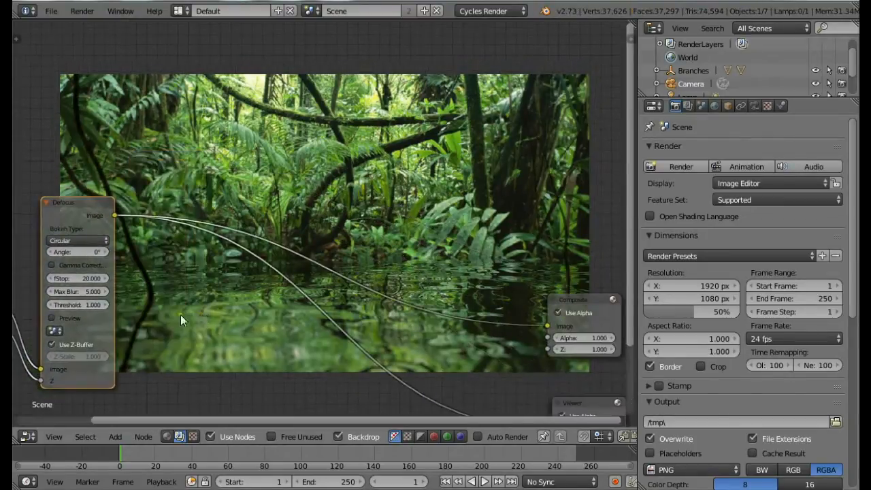
left_click(86, 291)
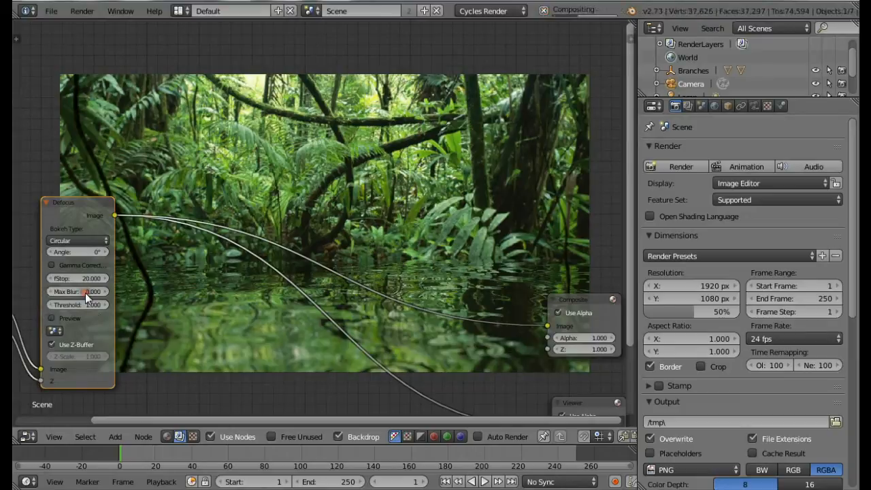
left_click(77, 291)
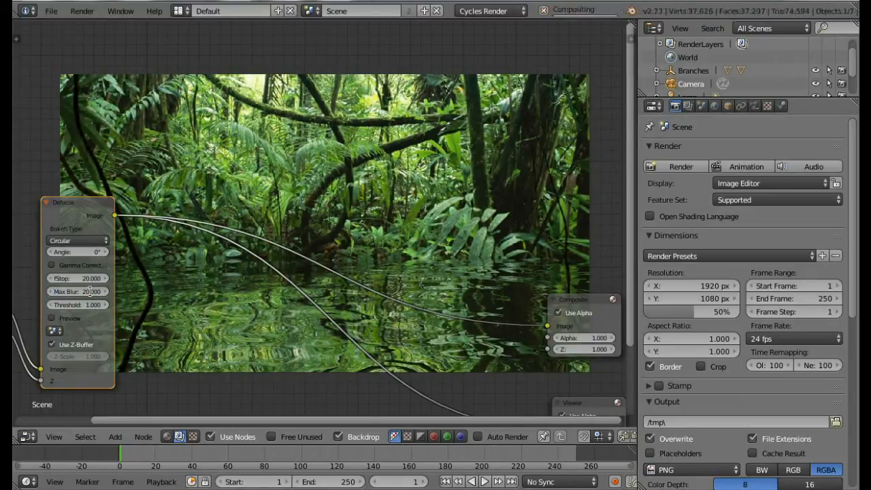
left_click(77, 291)
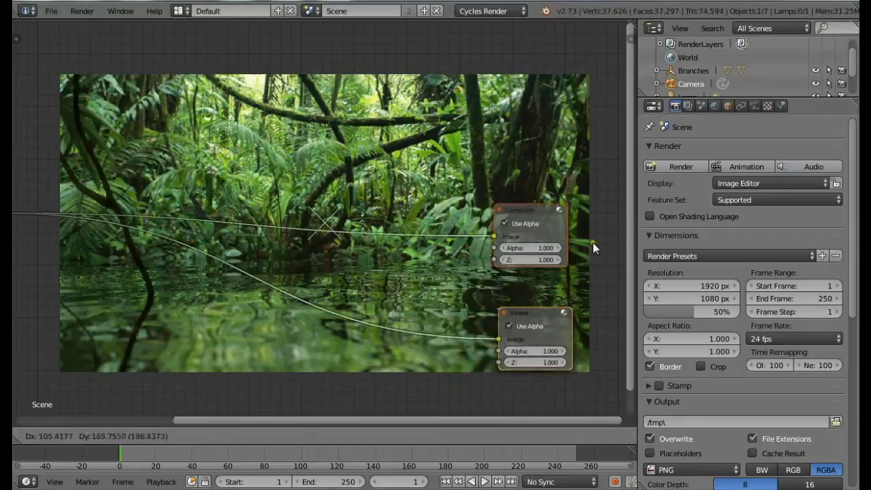
- Add a Color Balance node with a warm gain of R 1.0, G 0.97, B 0.879
left_click(115, 436)
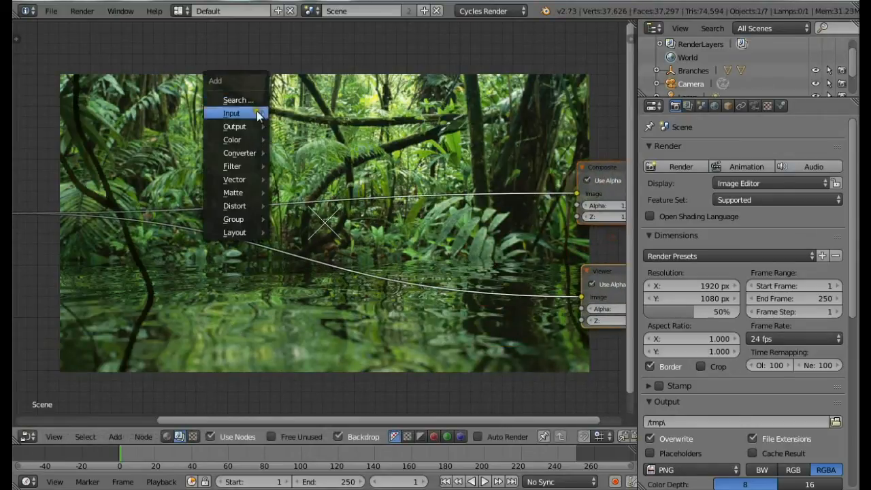
mouse_move(232, 139)
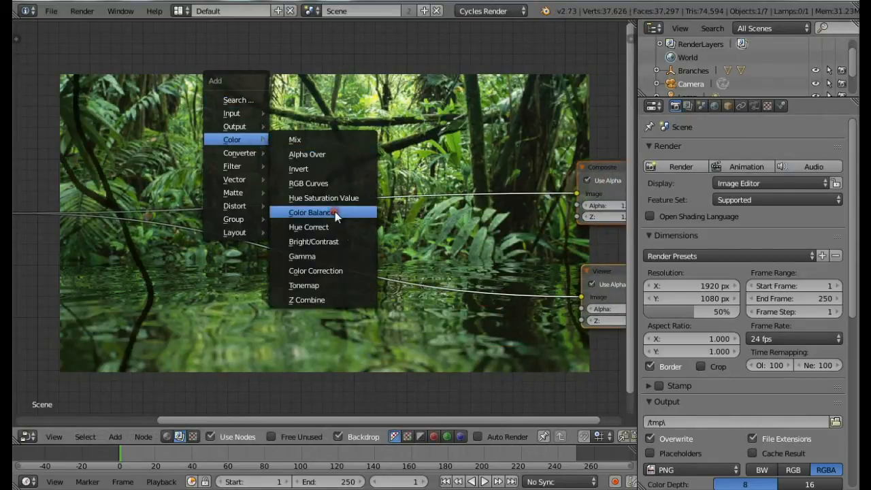
left_click(314, 211)
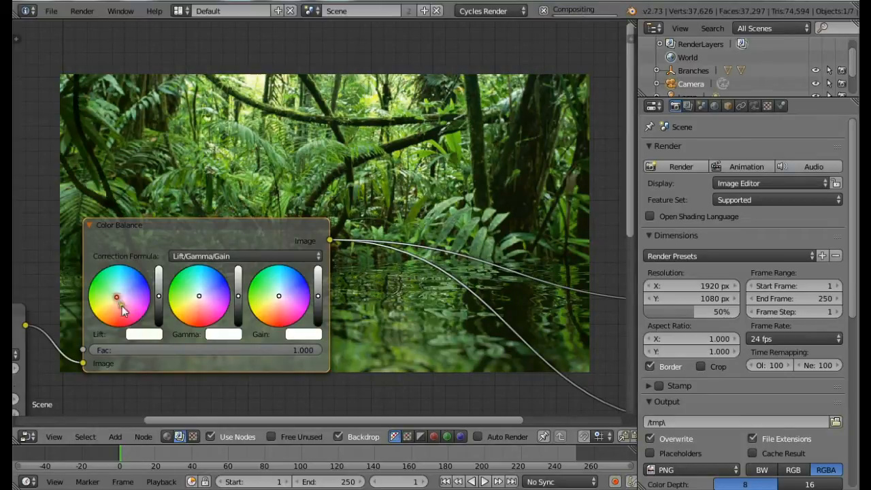
left_click(144, 333)
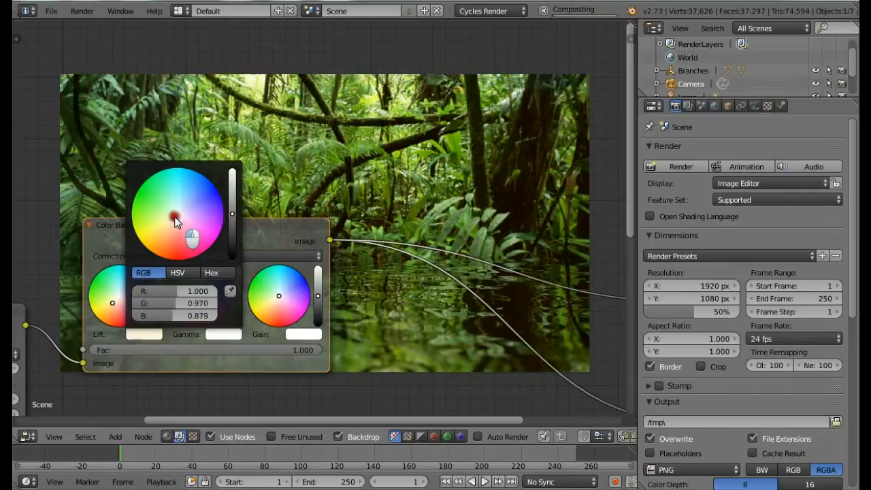
left_click(175, 218)
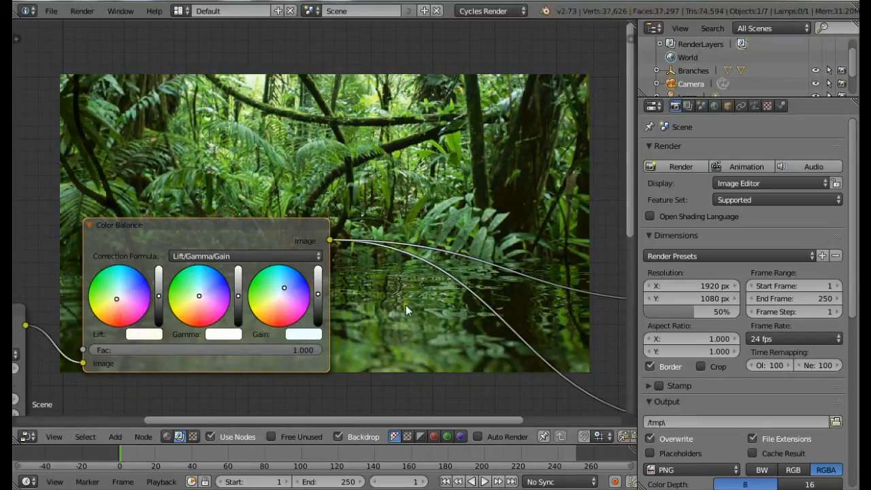
left_click_drag(408, 310, 313, 337)
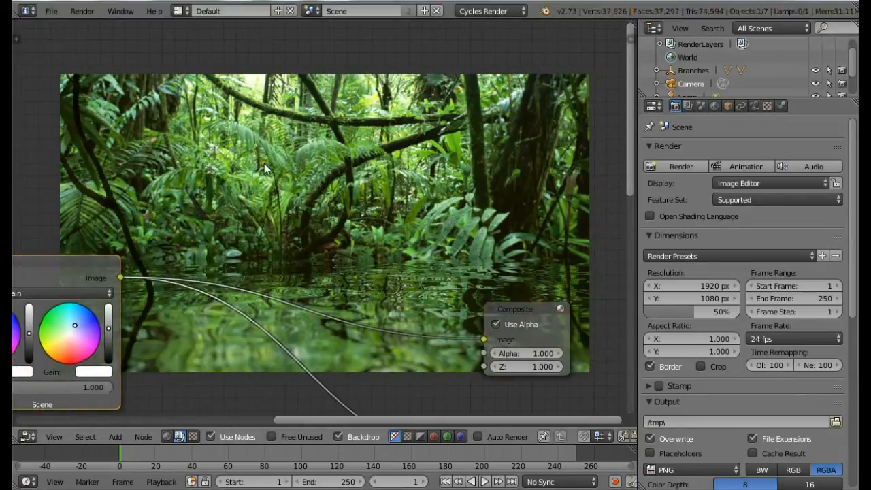
mouse_move(250, 154)
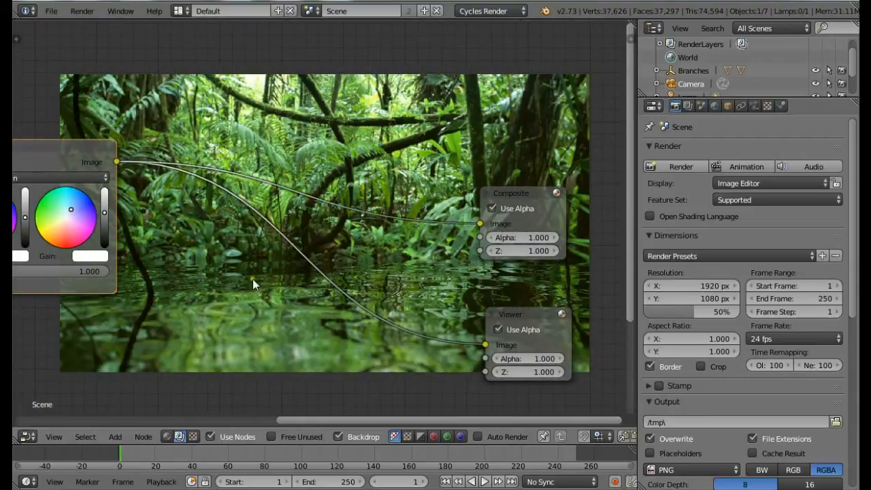
mouse_move(495, 197)
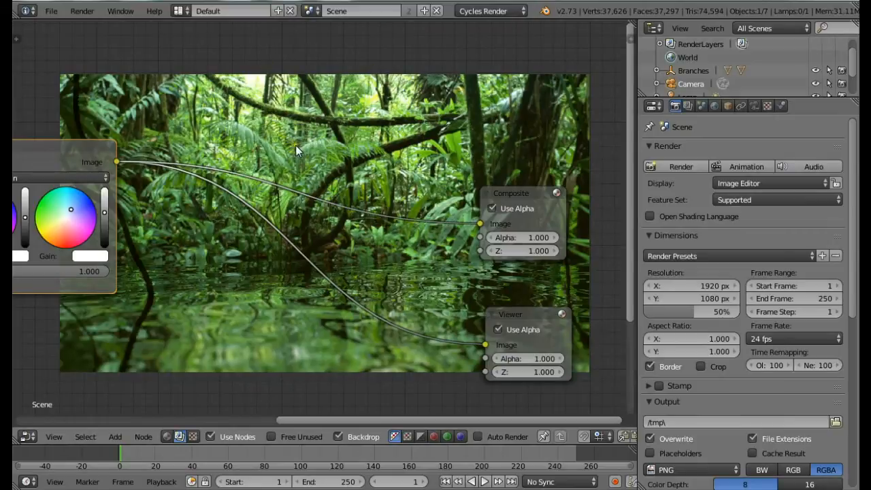
mouse_move(324, 112)
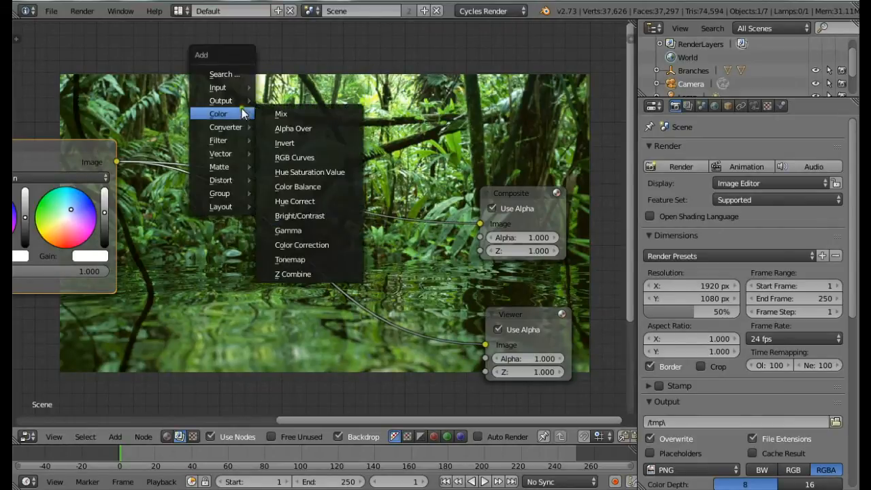
mouse_move(288, 231)
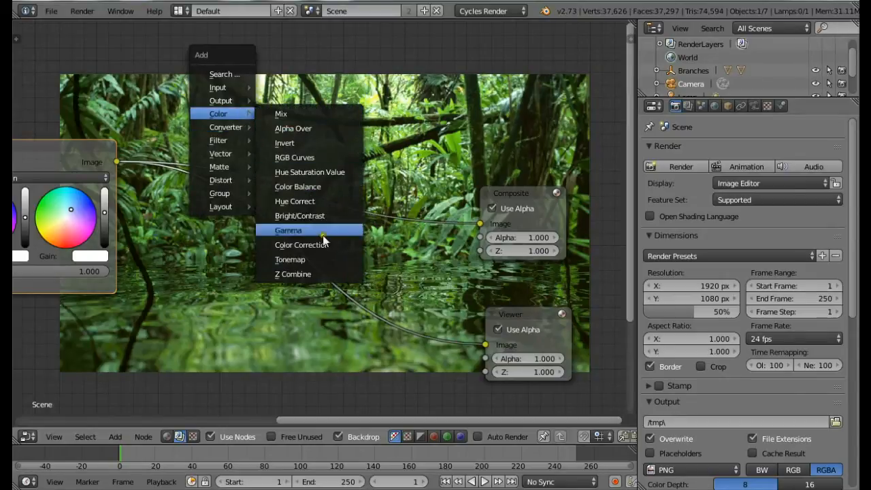
mouse_move(221, 153)
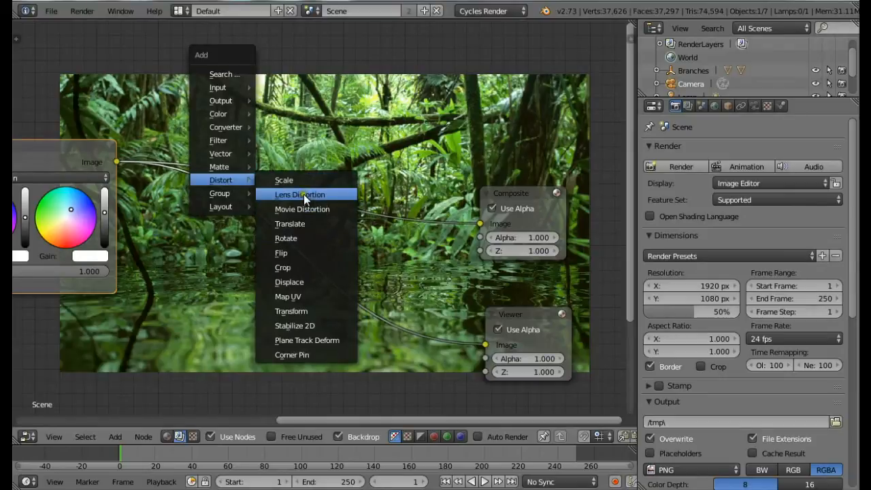
- Add a Lens Distortion node, a Greater Than Math node, and a Blur node
left_click(300, 195)
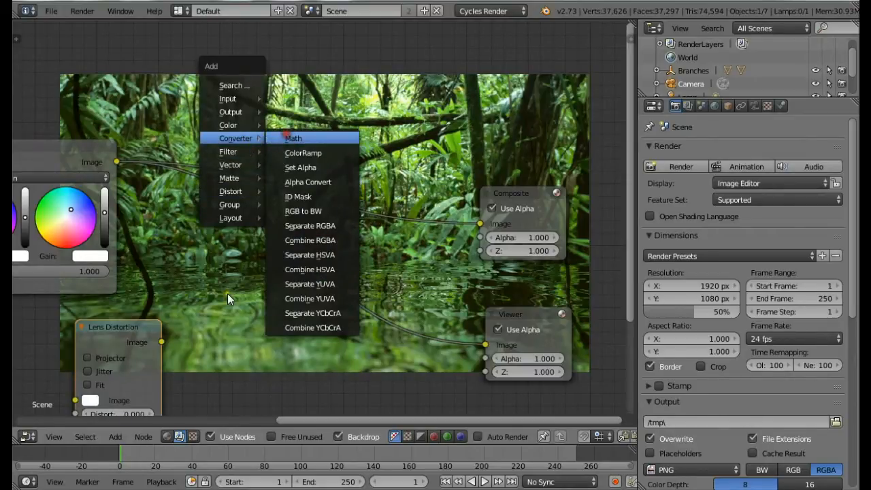
left_click(293, 138)
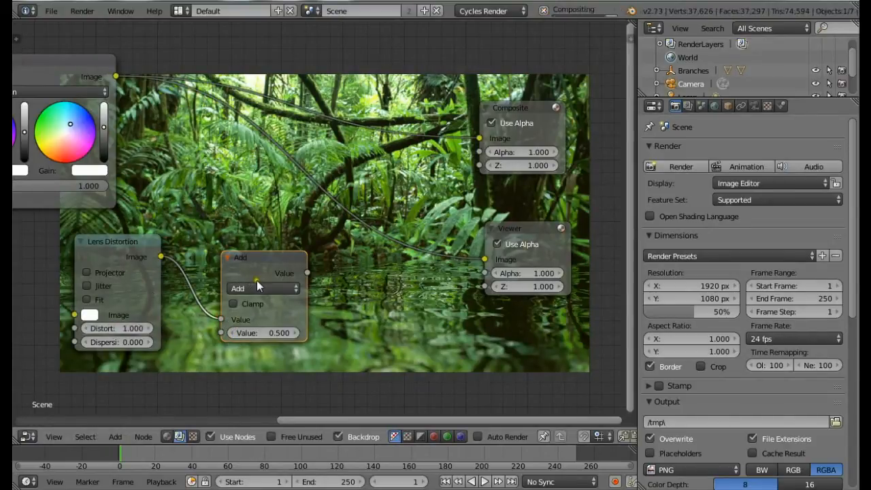
left_click(263, 288)
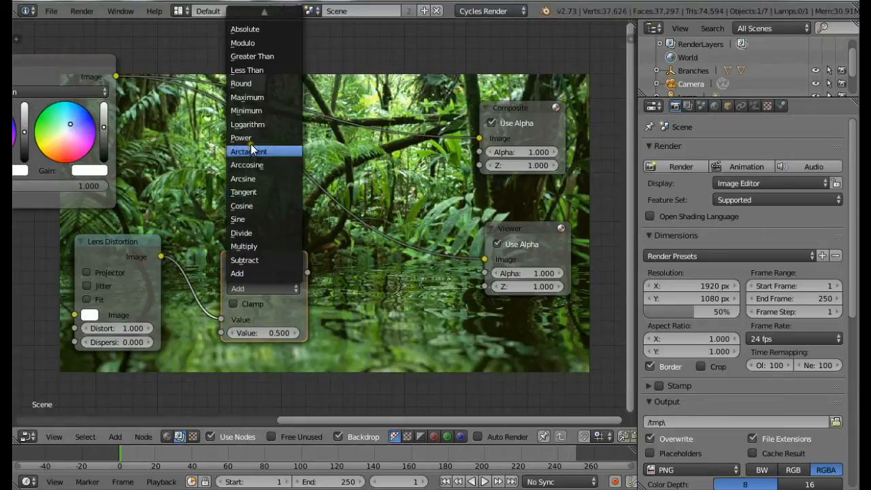
left_click(253, 57)
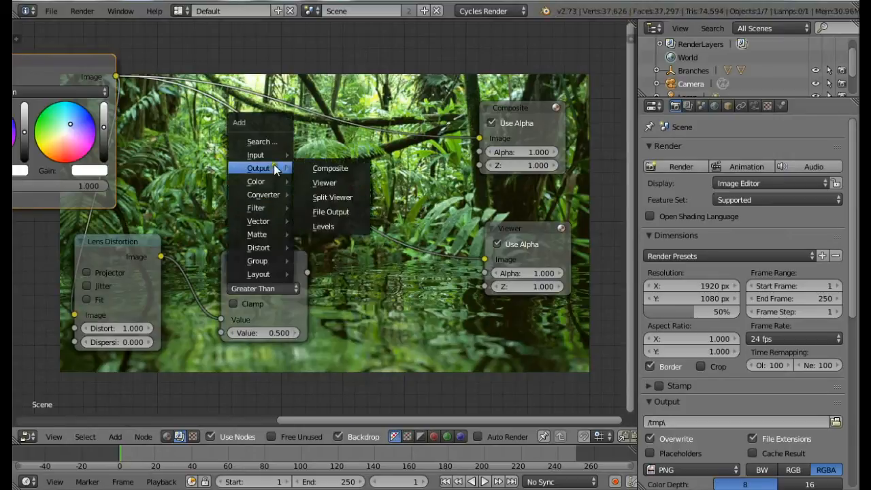
mouse_move(257, 208)
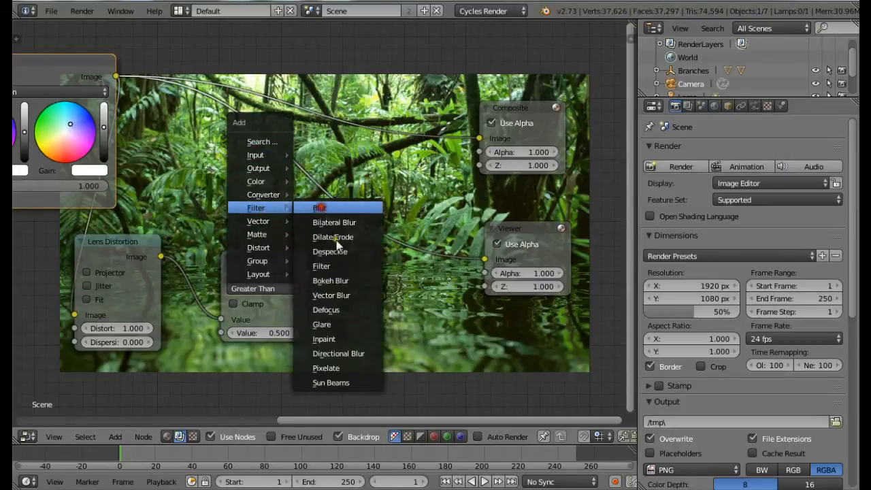
left_click(319, 207)
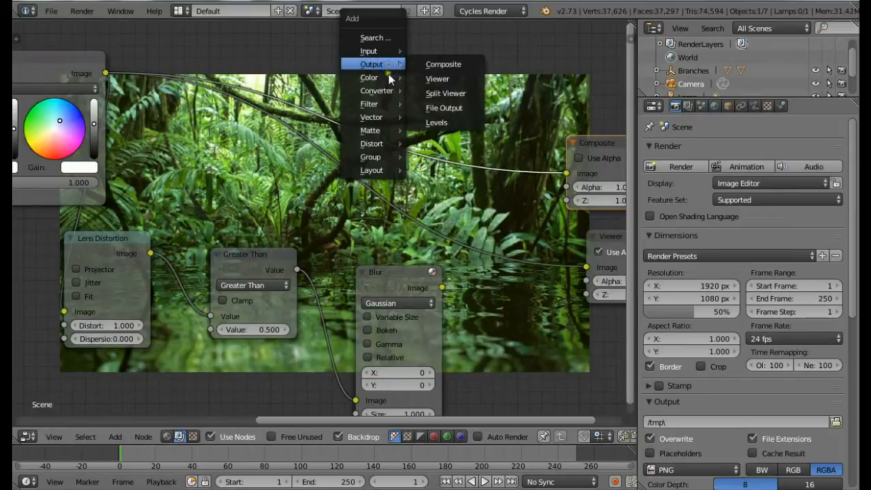
mouse_move(368, 77)
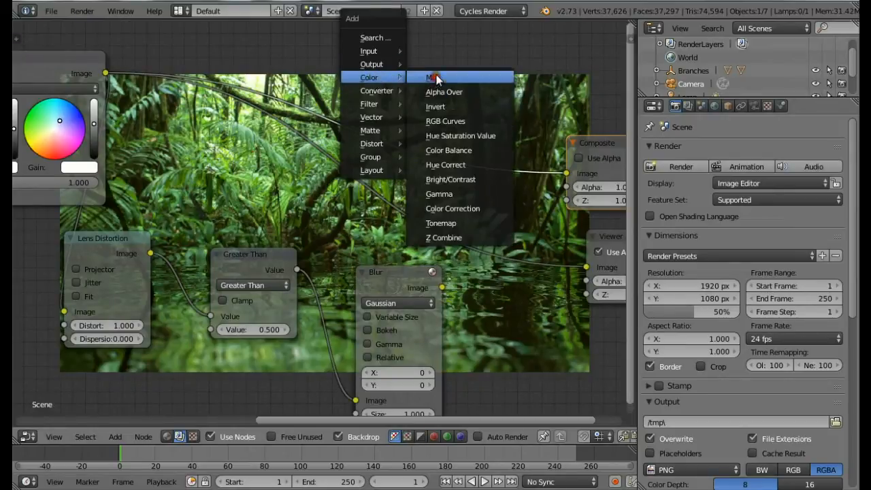
- Add a Multiply Mix node fed by the Blur, set to Fast Gaussian, Relative 20%
left_click(433, 77)
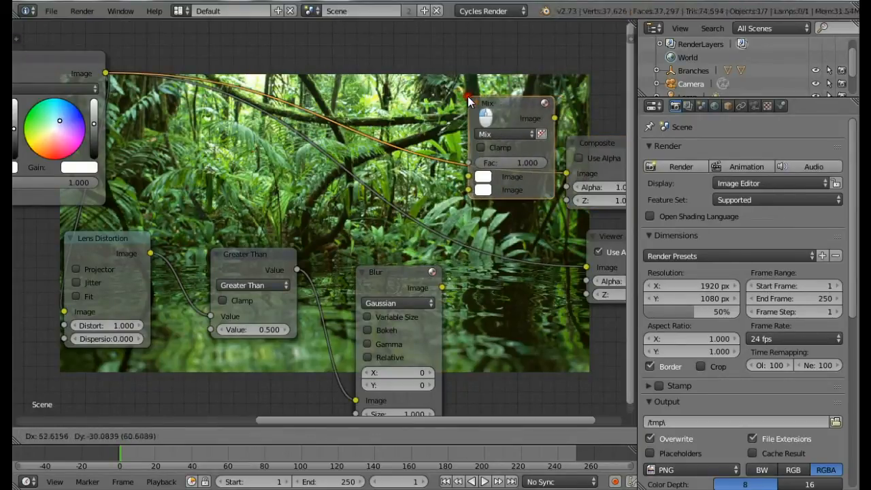
left_click(504, 134)
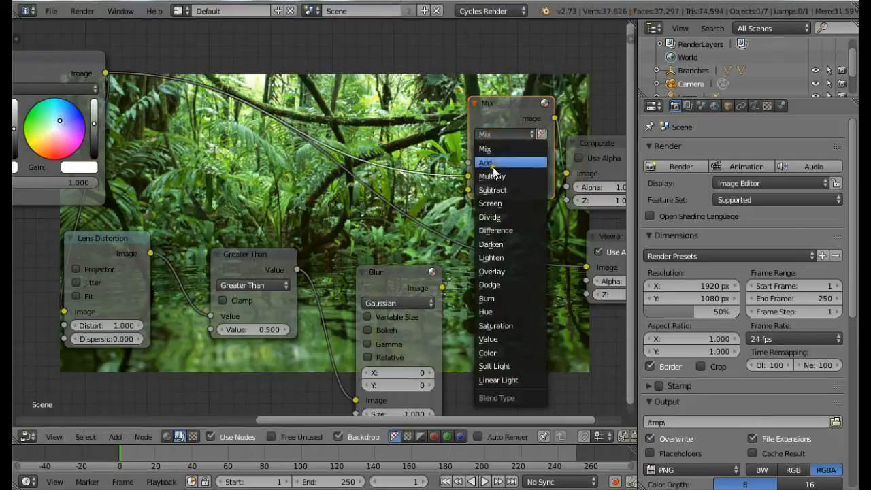
left_click(492, 176)
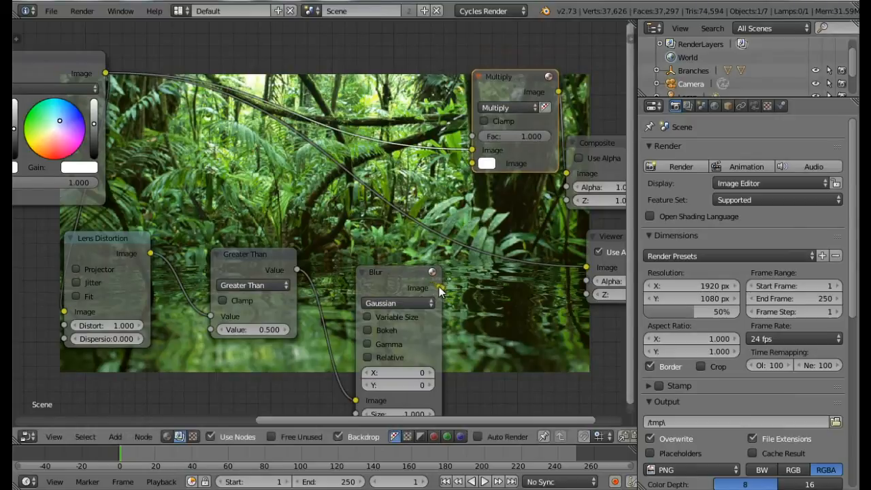
left_click_drag(441, 290, 472, 163)
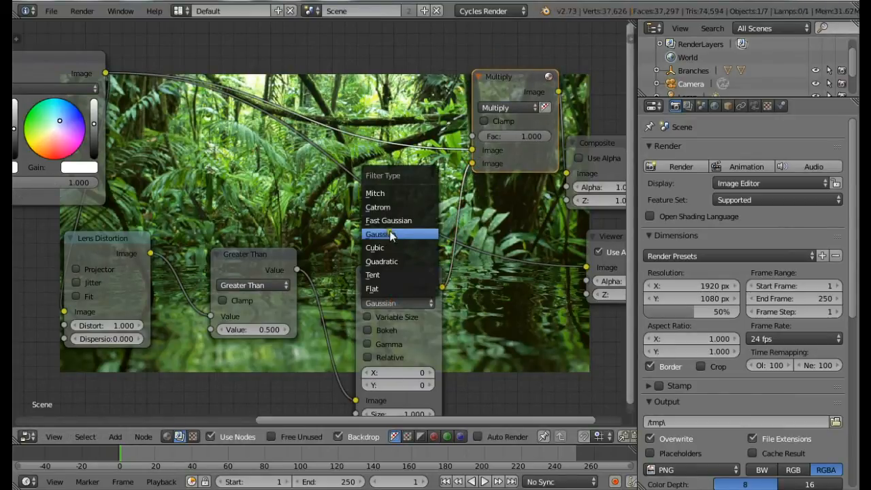
left_click(389, 220)
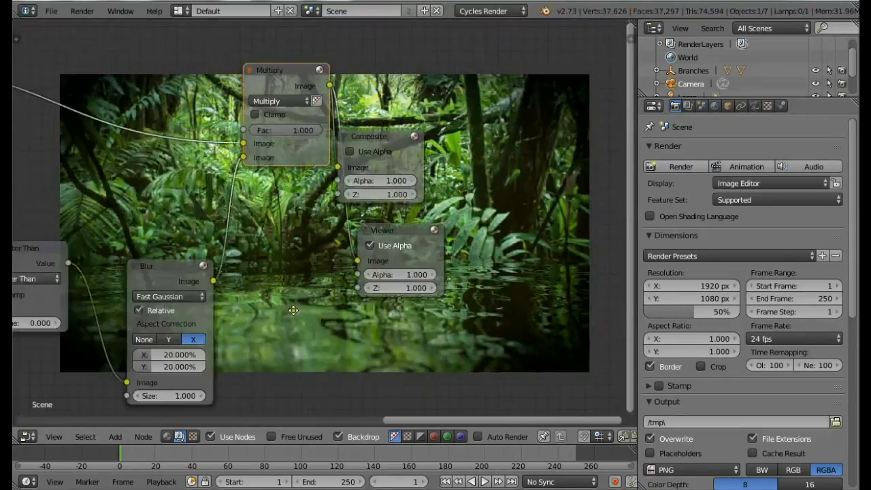
left_click(169, 355)
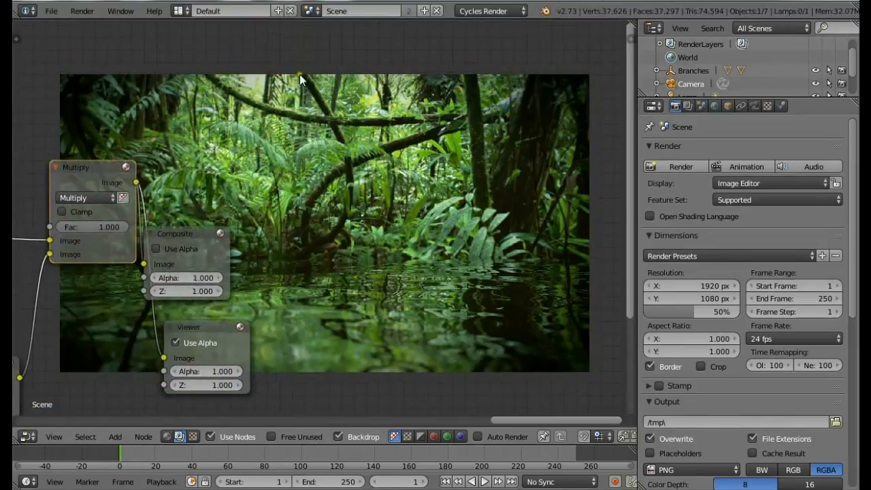
left_click_drag(187, 233, 378, 217)
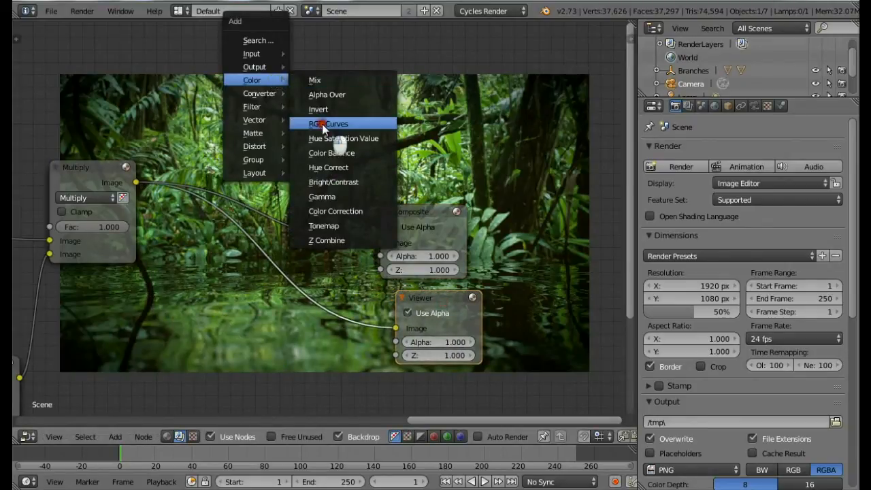
- Add an RGB Curves node after Multiply, raise its midpoint, and move the node aside
left_click(329, 123)
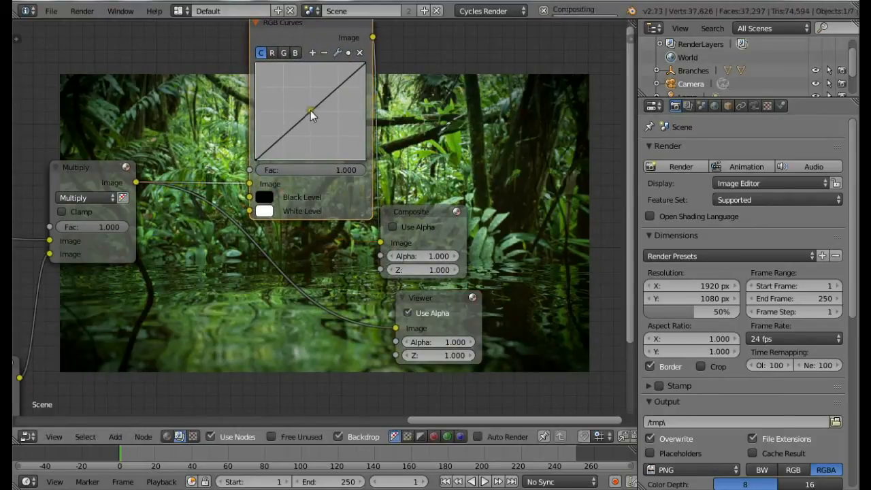
left_click(305, 110)
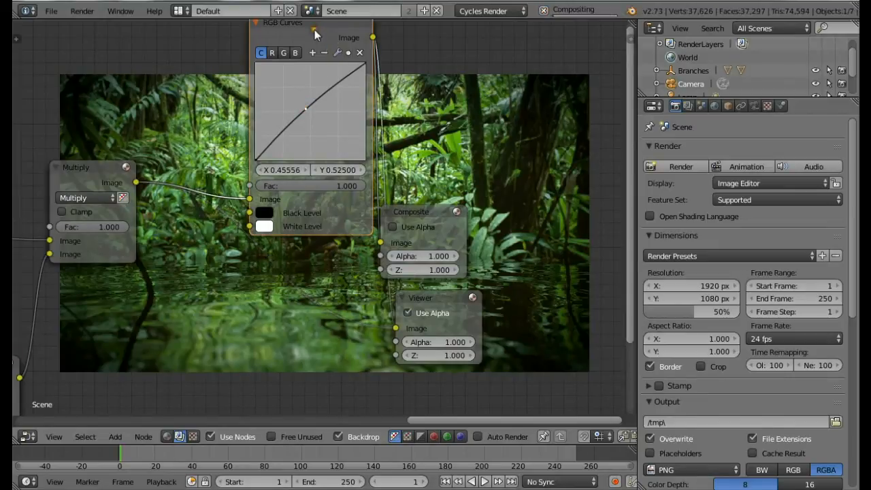
left_click_drag(279, 22, 234, 120)
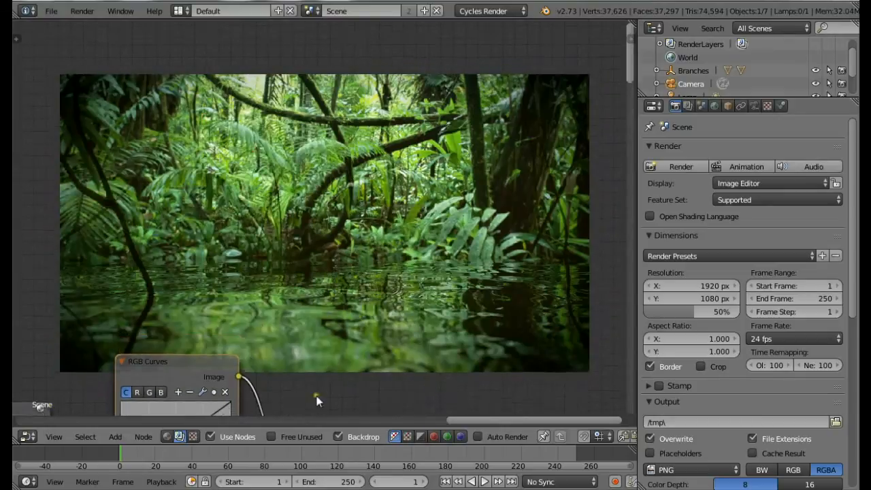
left_click(27, 436)
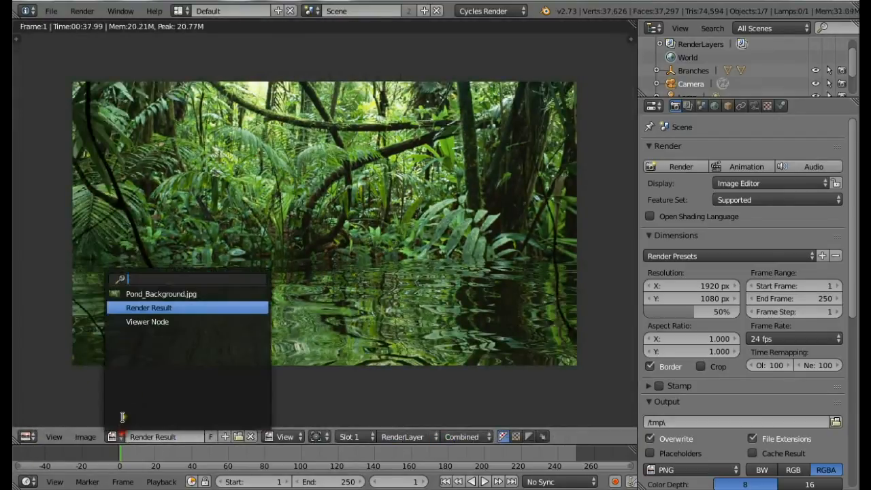
- Display the Viewer Node image in the image editor
left_click(148, 321)
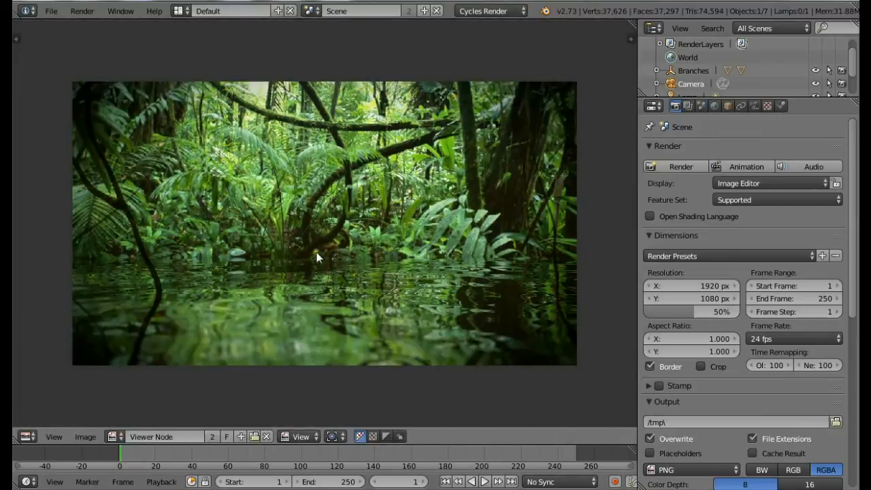